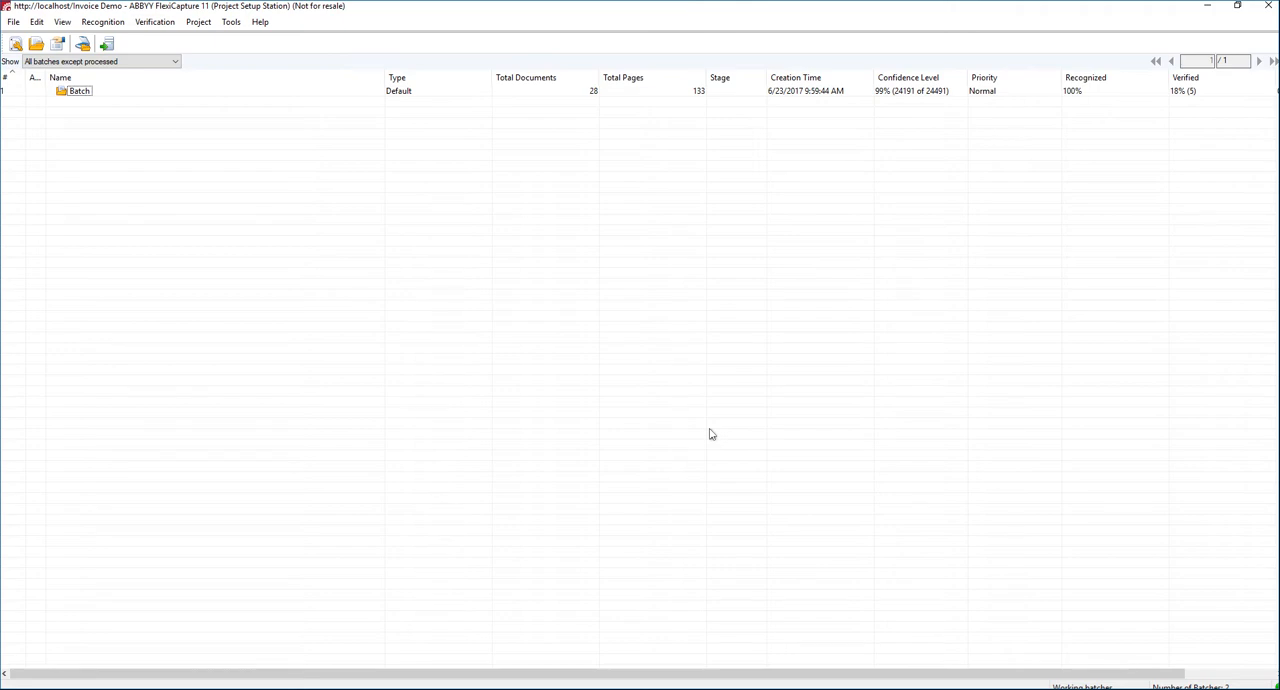
pyautogui.moveTo(1136, 420)
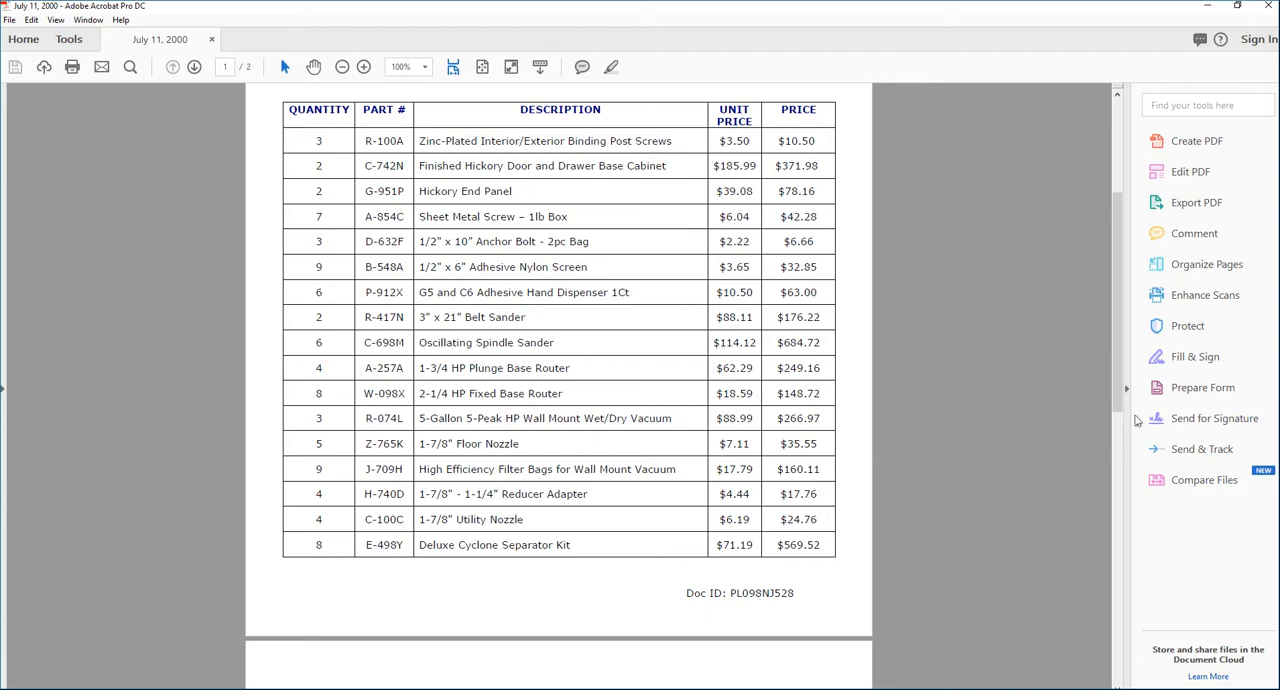
# Scroll the invoice to review the header and then the parts table with the Doc ID line
pyautogui.scroll(3)
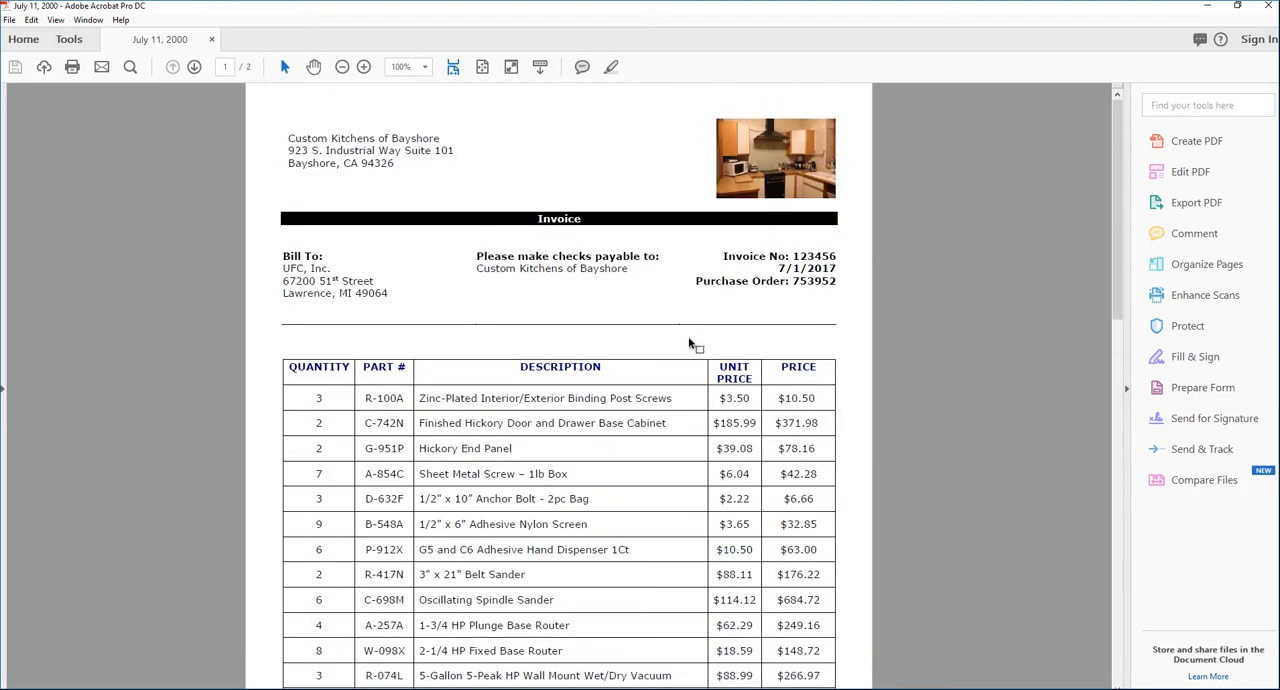
pyautogui.scroll(-3)
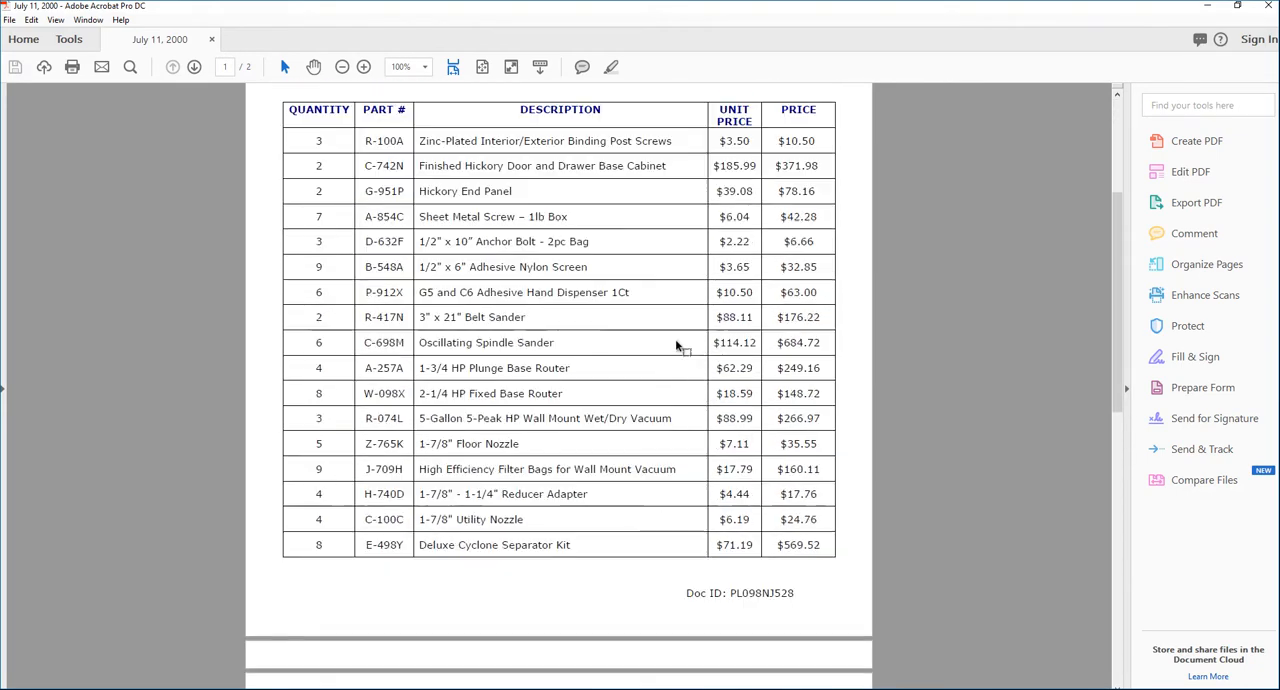
pyautogui.moveTo(674, 582)
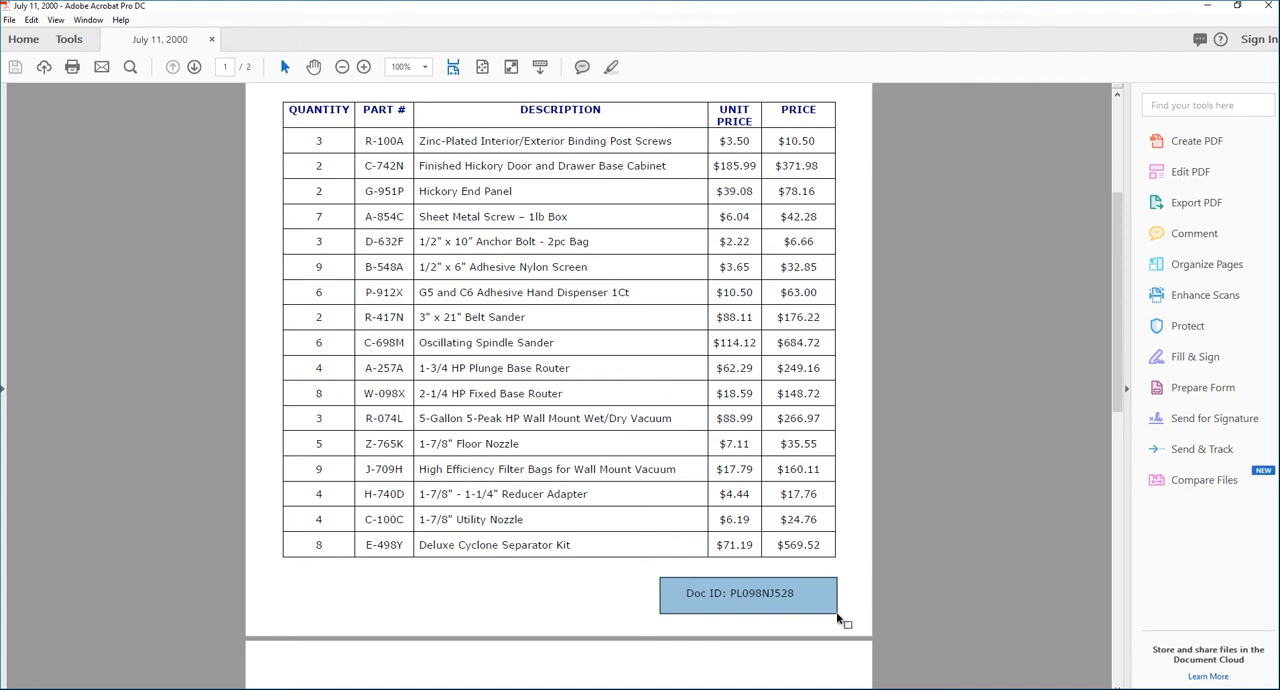
pyautogui.moveTo(1068, 394)
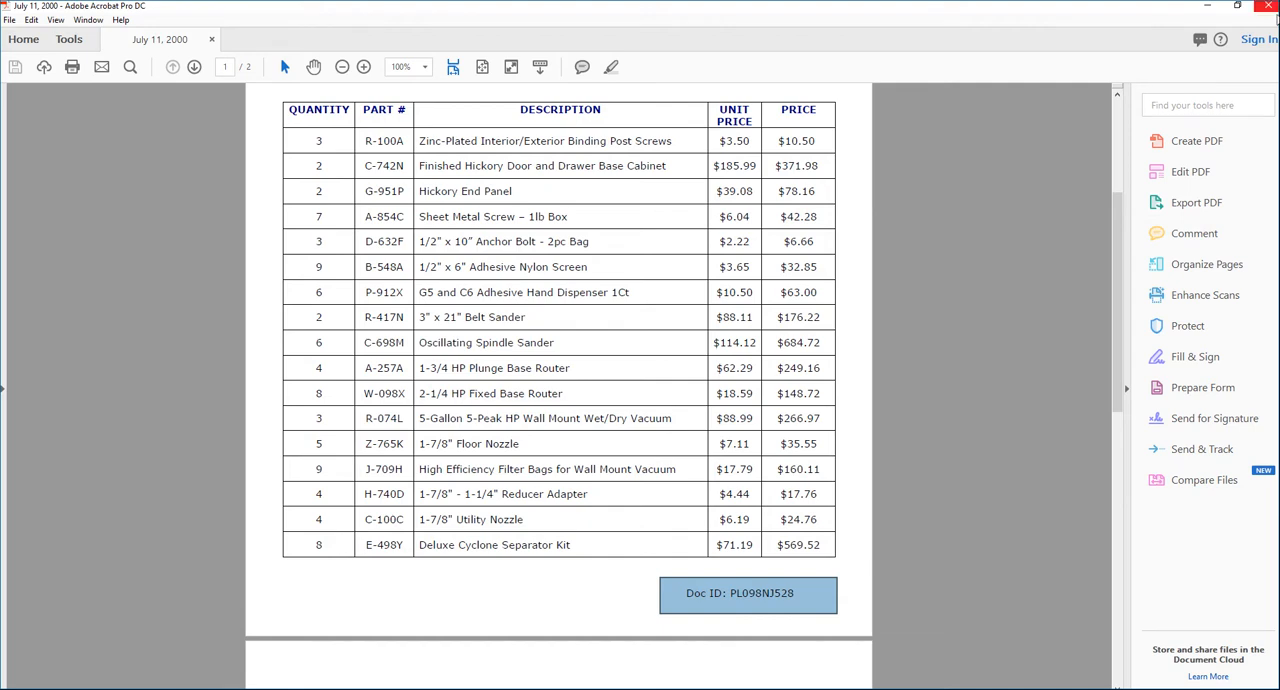
pyautogui.moveTo(1270, 16)
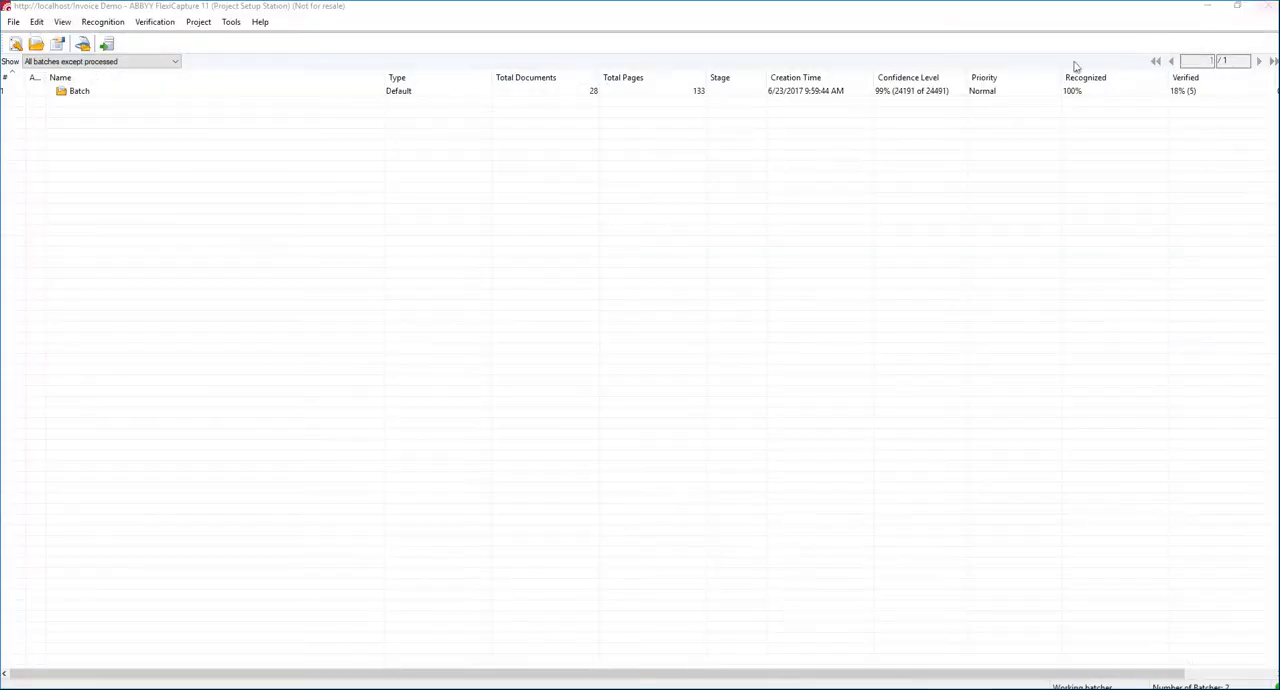
pyautogui.moveTo(228, 64)
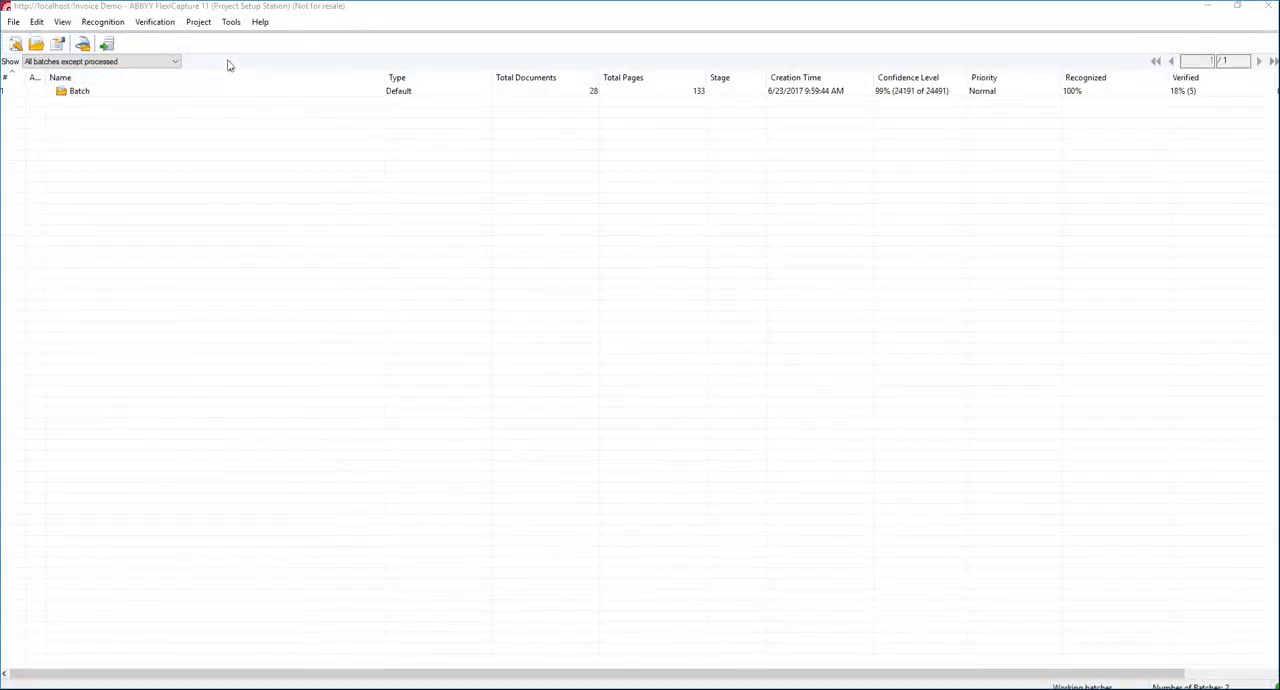
pyautogui.moveTo(260, 144)
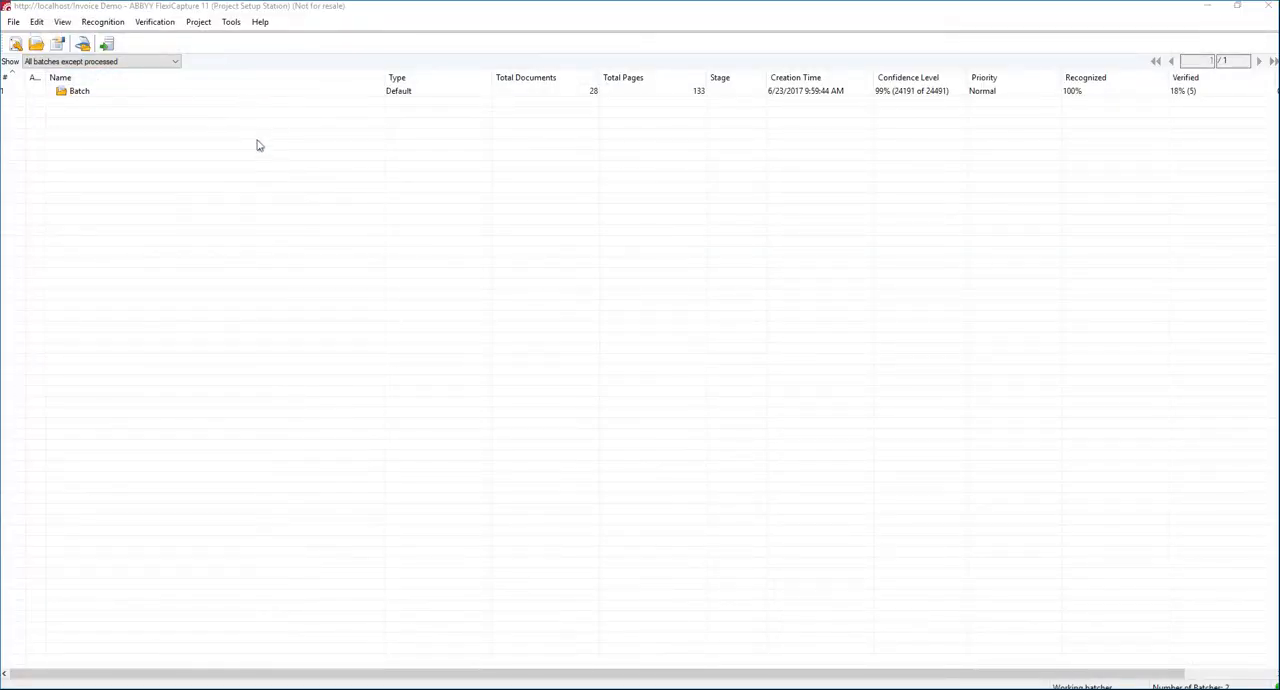
pyautogui.moveTo(268, 160)
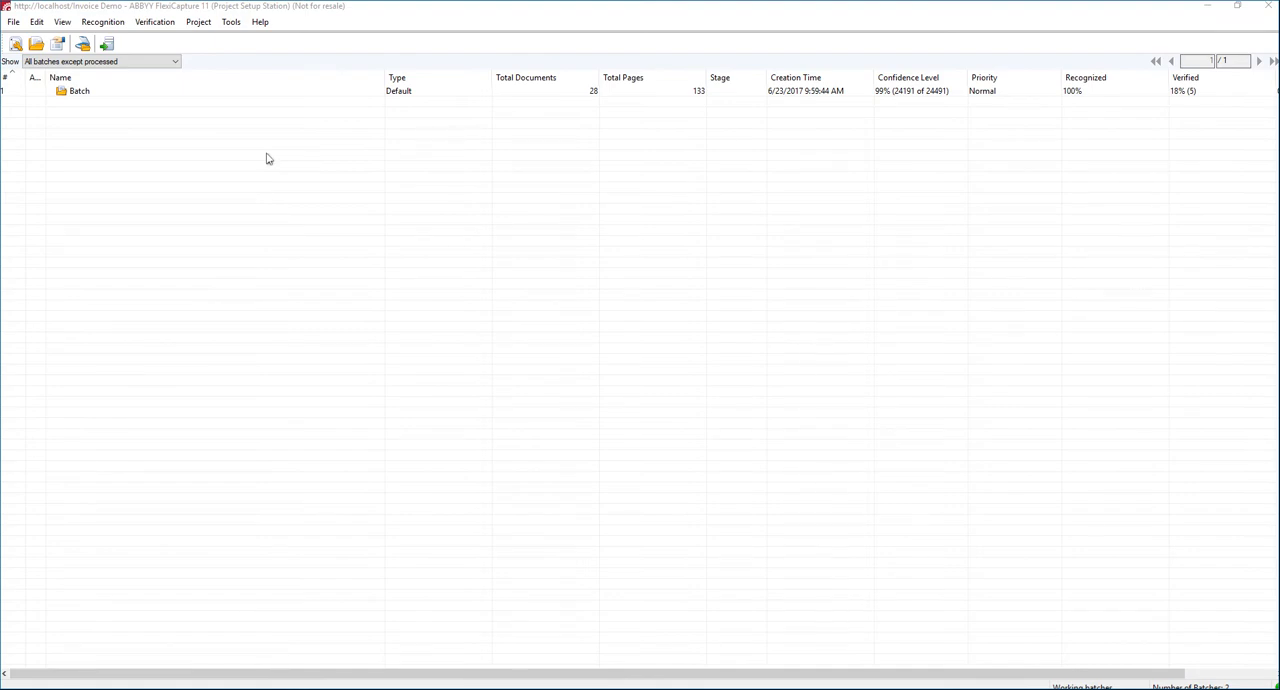
pyautogui.moveTo(490, 624)
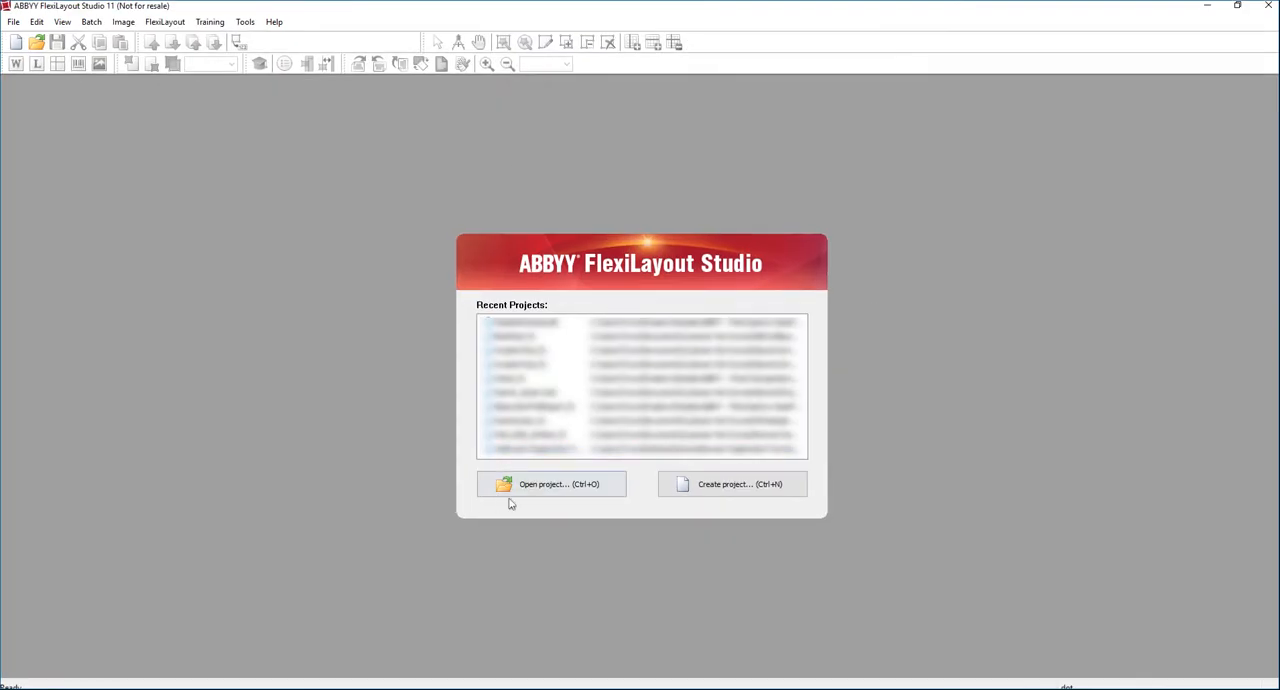
# Create a new FlexiLayout project named InvoiceDocNumber_FL
pyautogui.click(732, 484)
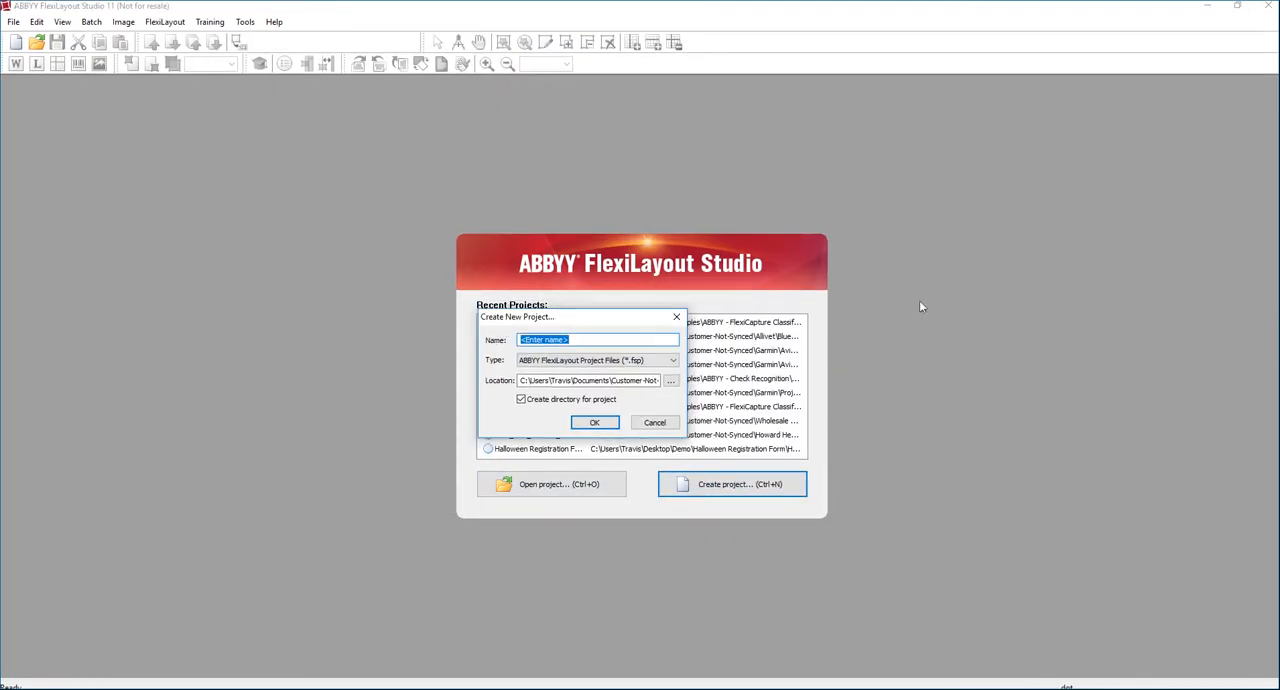
pyautogui.moveTo(624, 314)
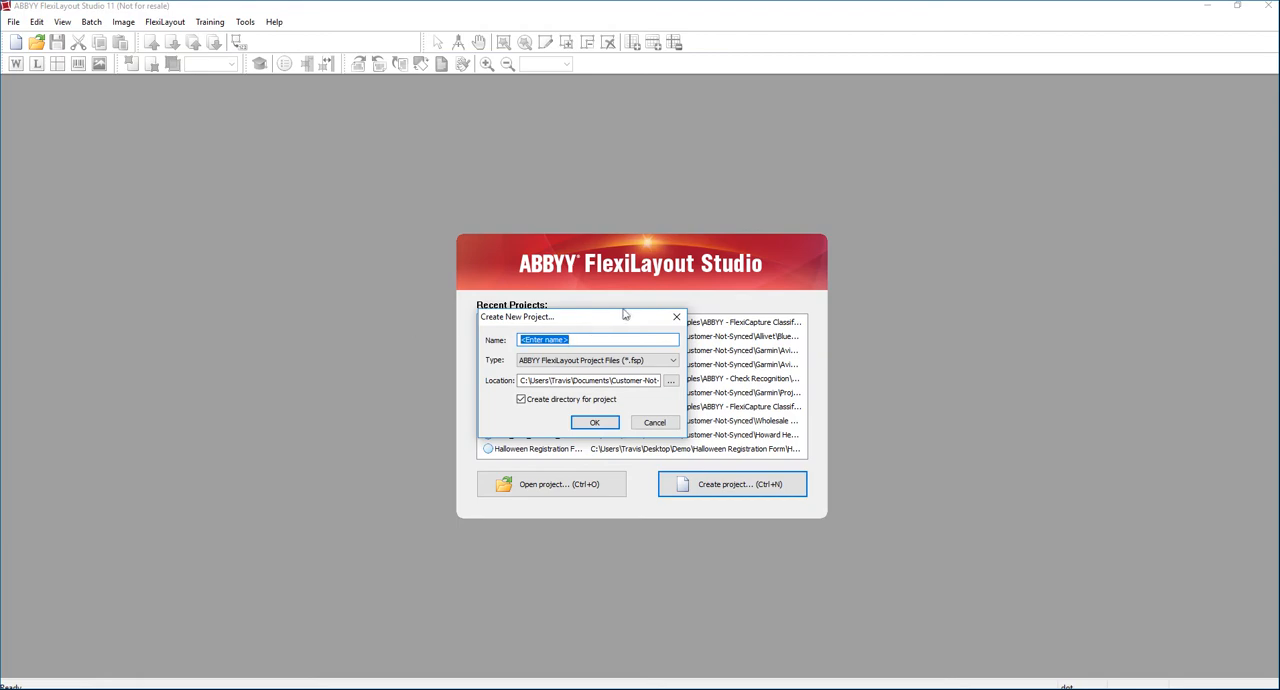
pyautogui.write('Invoice')
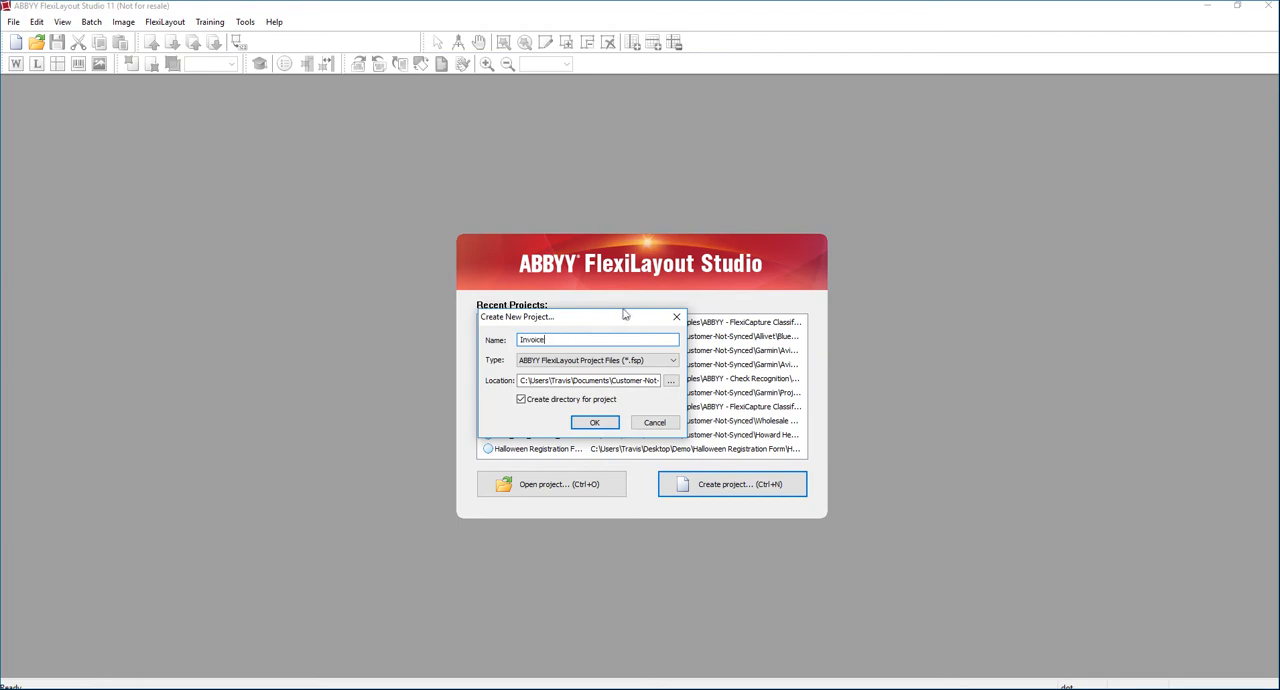
pyautogui.write('DocNumber_FL')
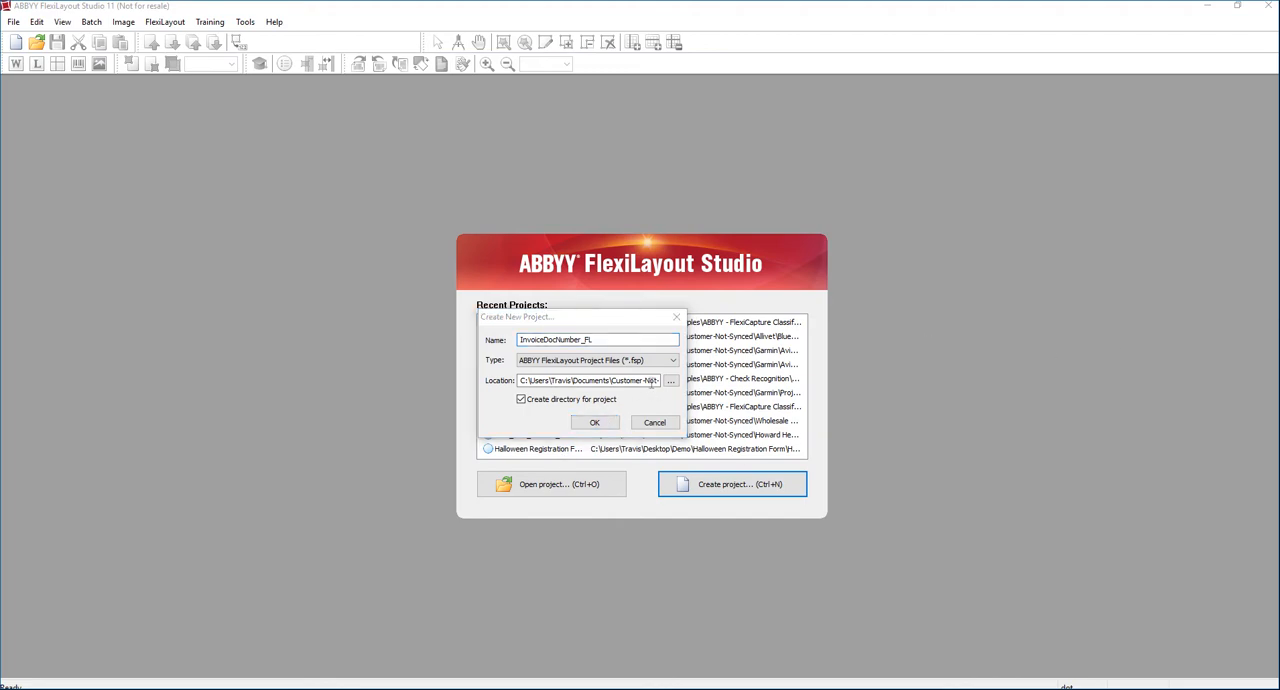
pyautogui.click(594, 422)
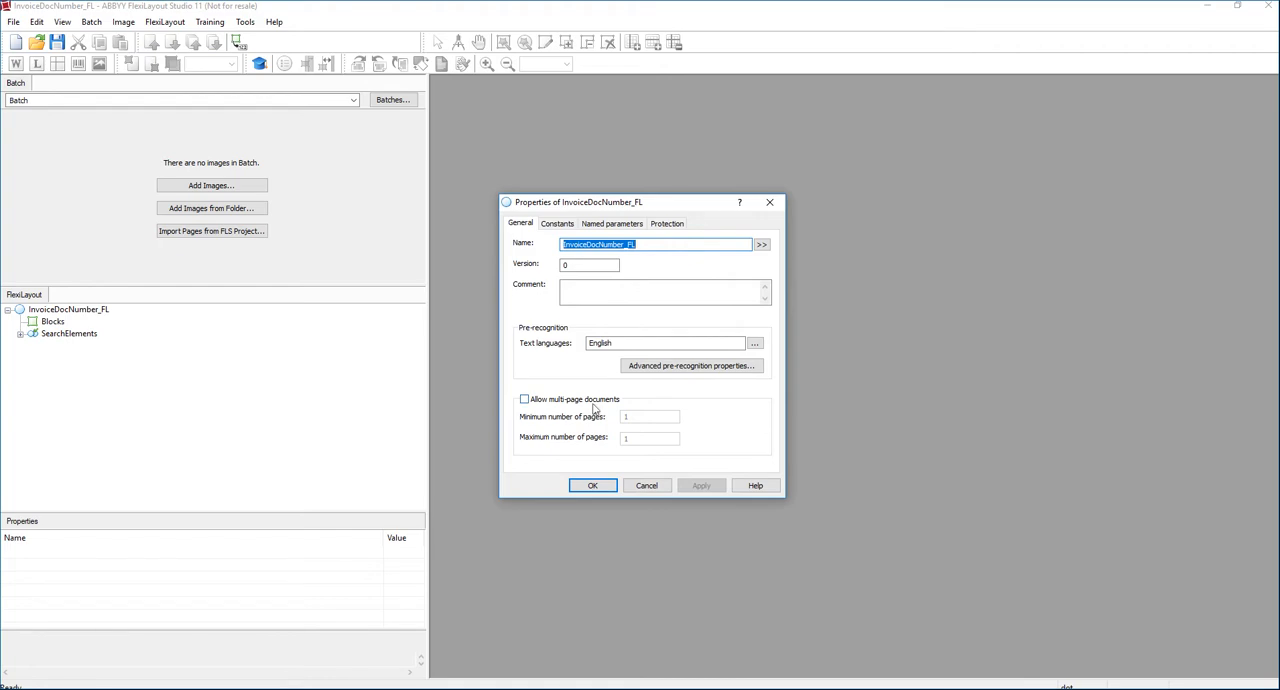
pyautogui.moveTo(540, 408)
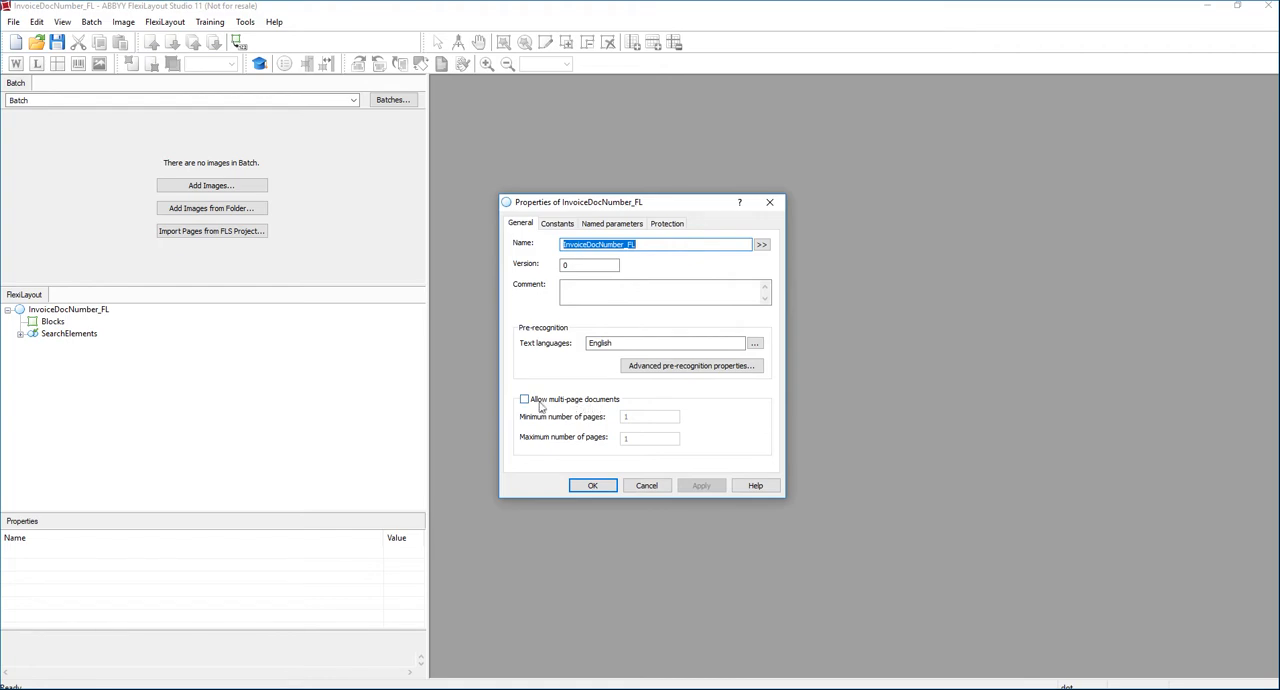
# Allow multi-page documents with maximum pages set to INF in the FlexiLayout properties
pyautogui.click(524, 400)
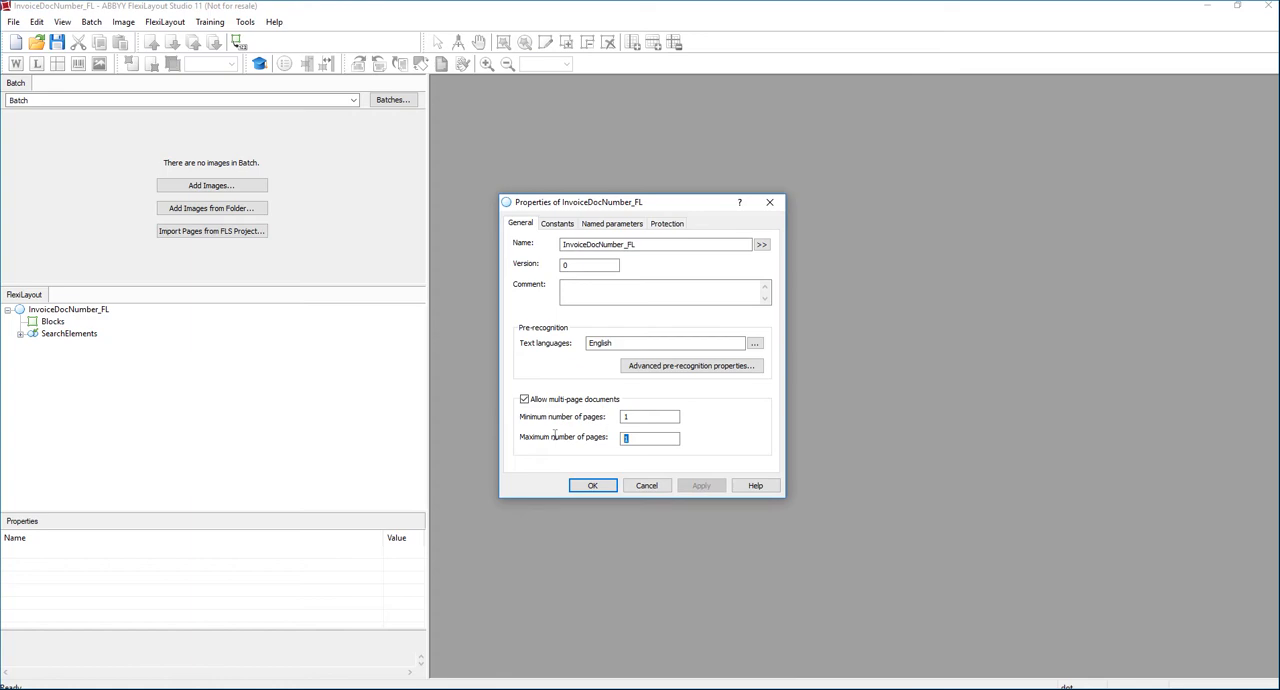
pyautogui.write('INF')
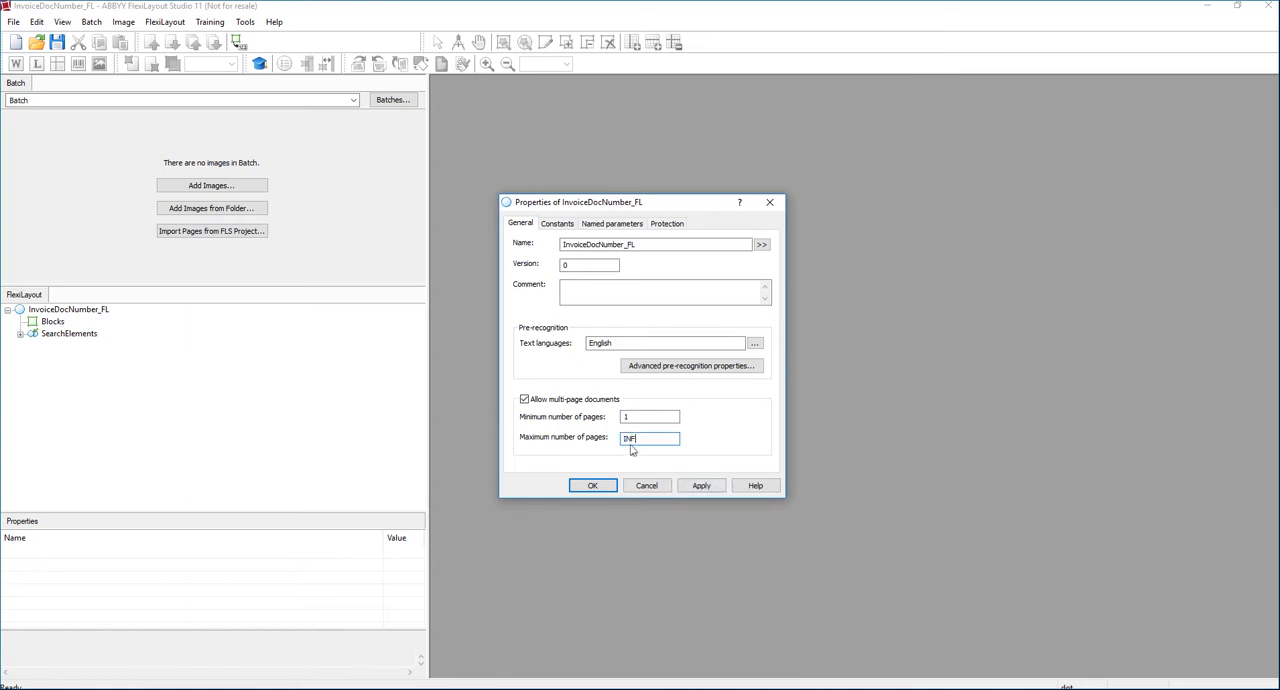
pyautogui.click(592, 484)
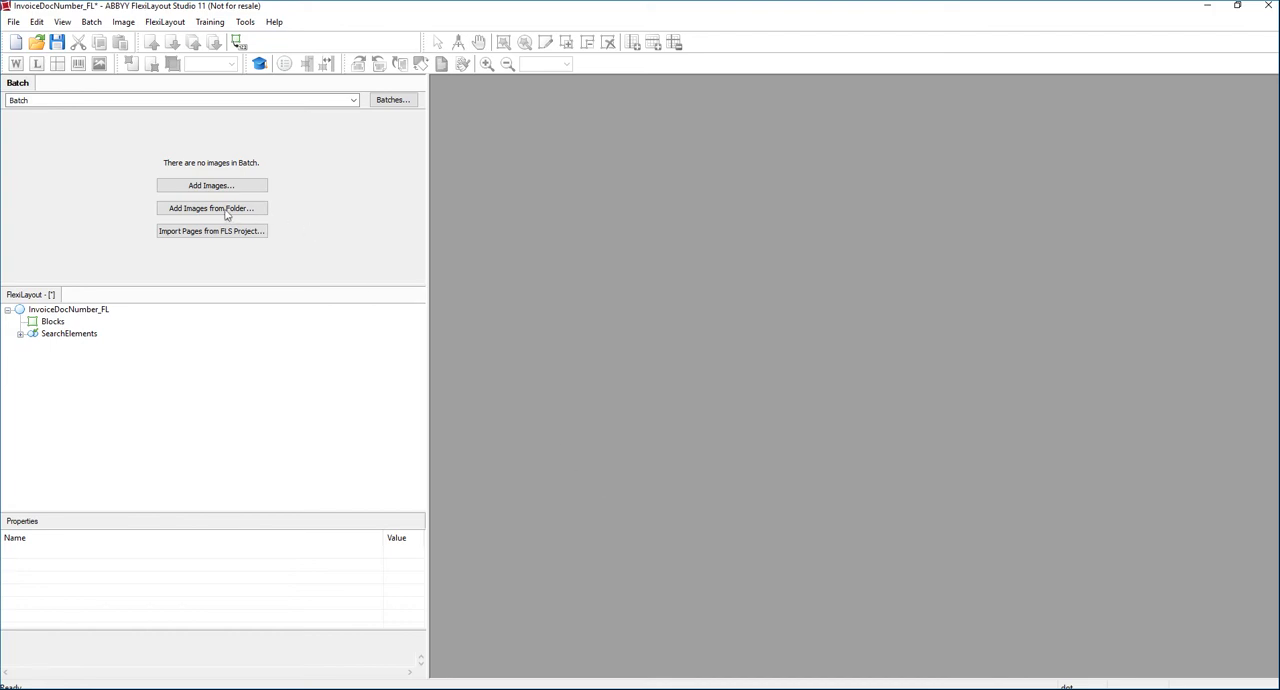
# Add the two-page invoice file as images to the batch
pyautogui.click(212, 186)
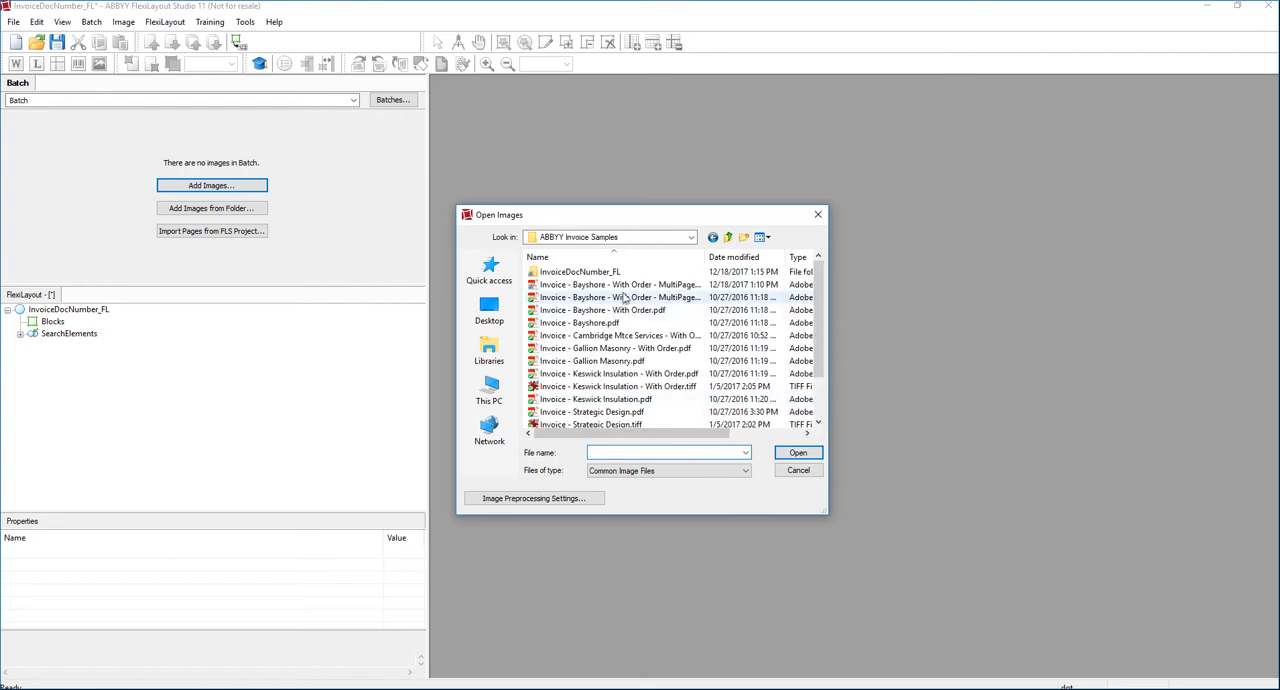
pyautogui.click(796, 452)
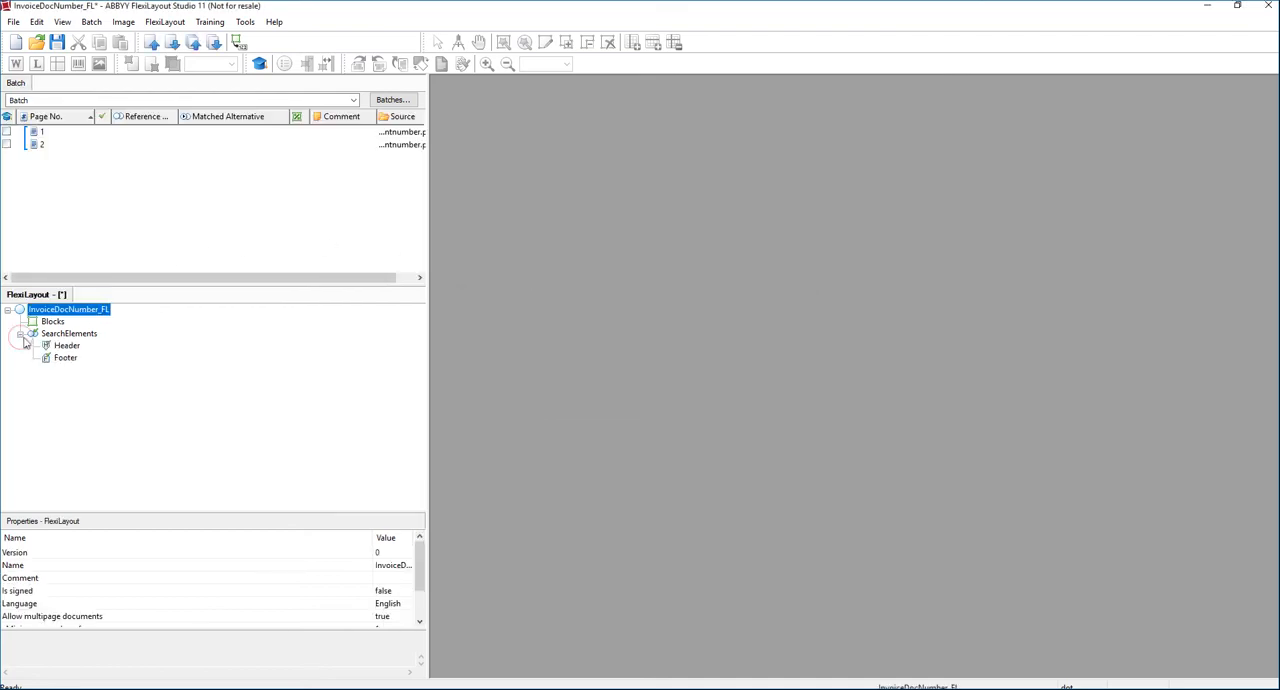
# Review the Header element properties unchanged and display the first invoice page
pyautogui.click(64, 356)
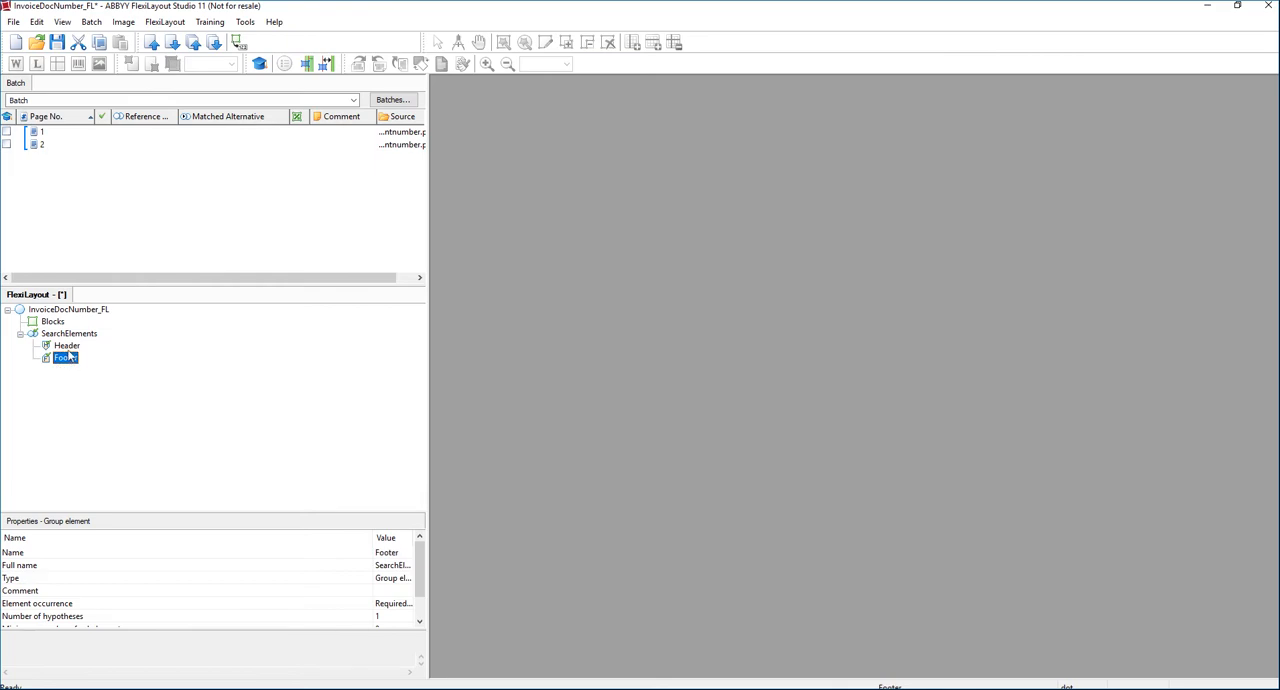
pyautogui.doubleClick(68, 344)
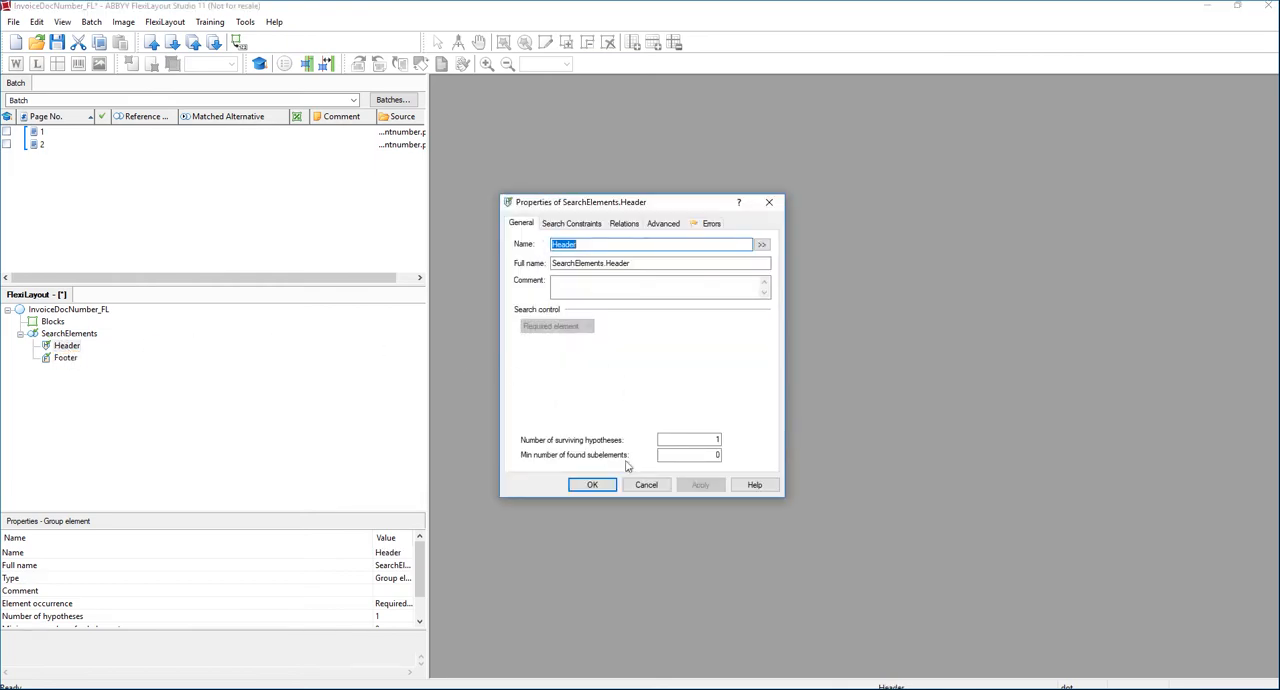
pyautogui.click(592, 484)
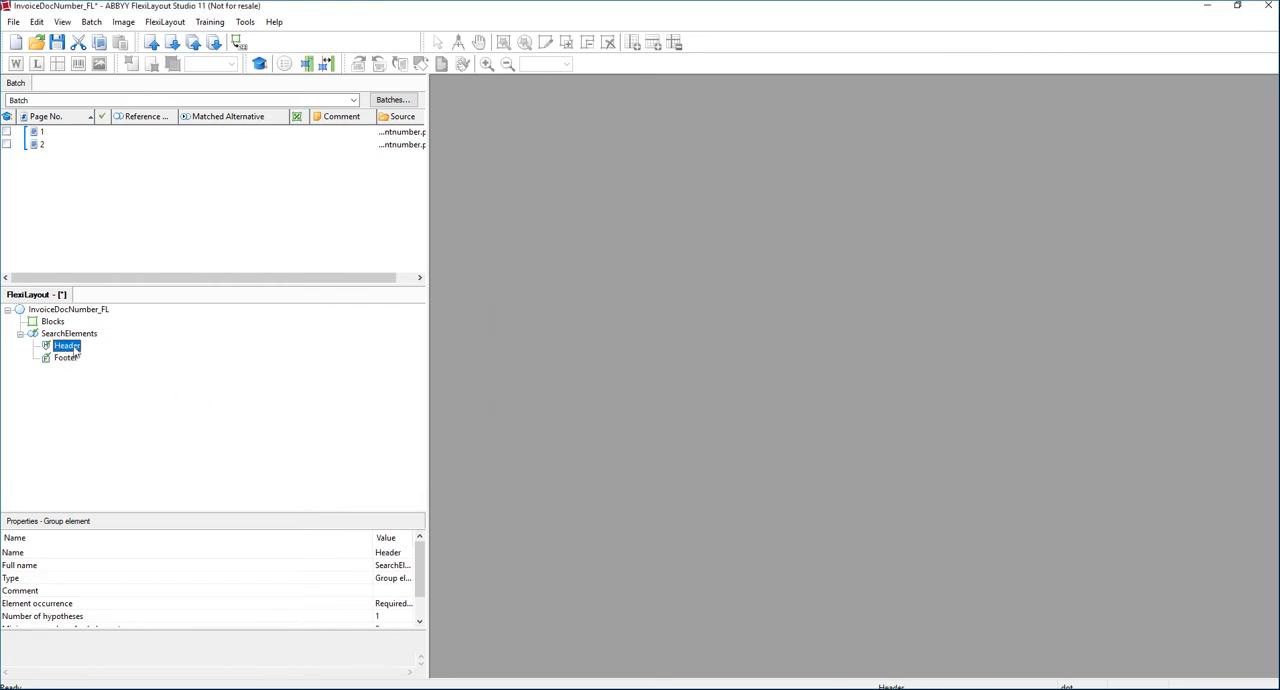
pyautogui.rightClick(64, 356)
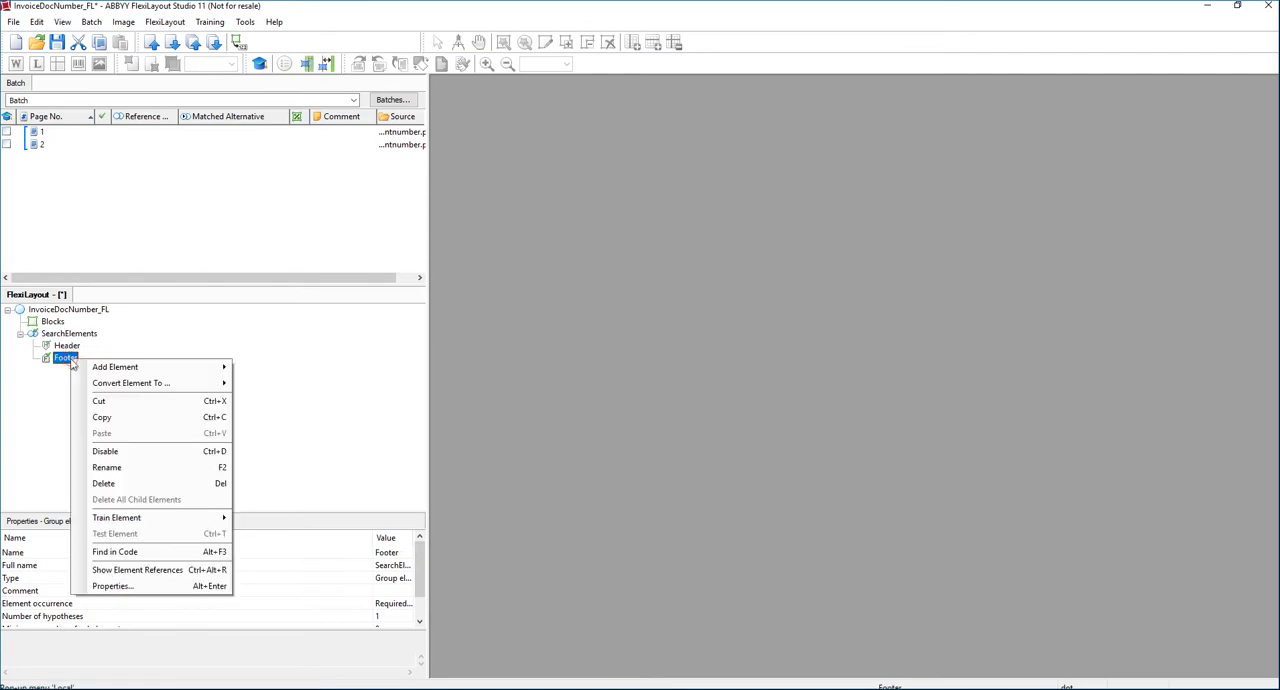
pyautogui.click(148, 452)
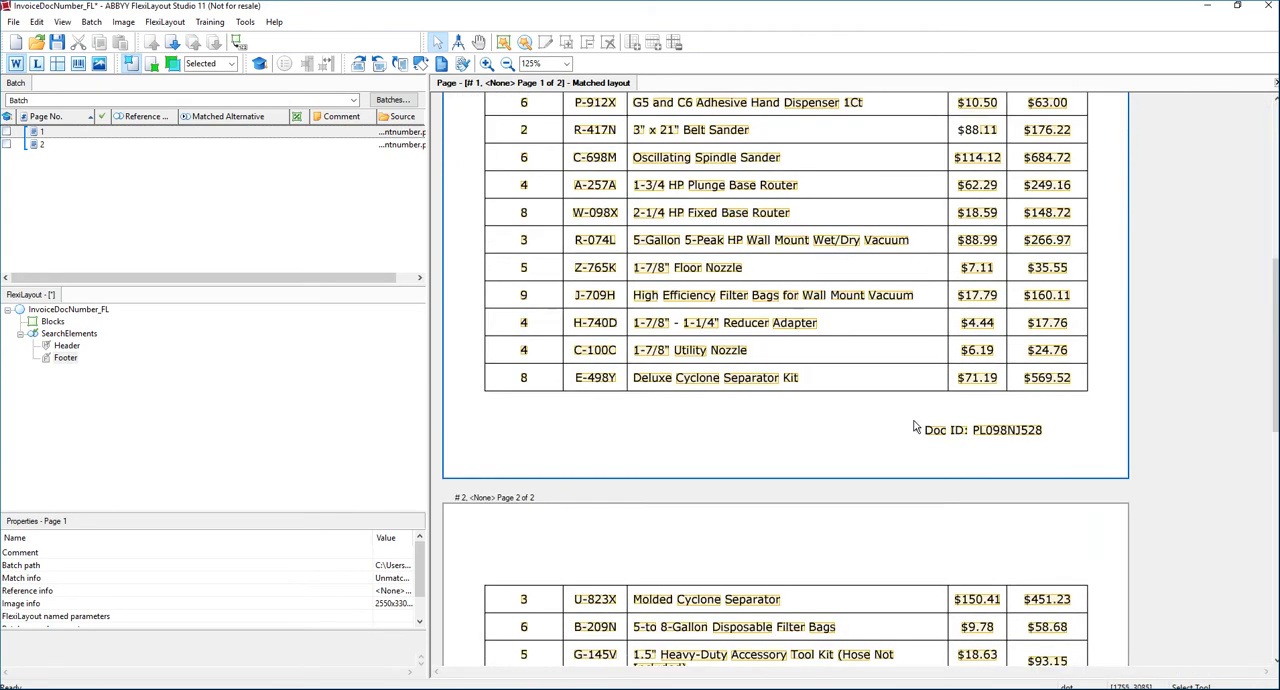
pyautogui.moveTo(140, 340)
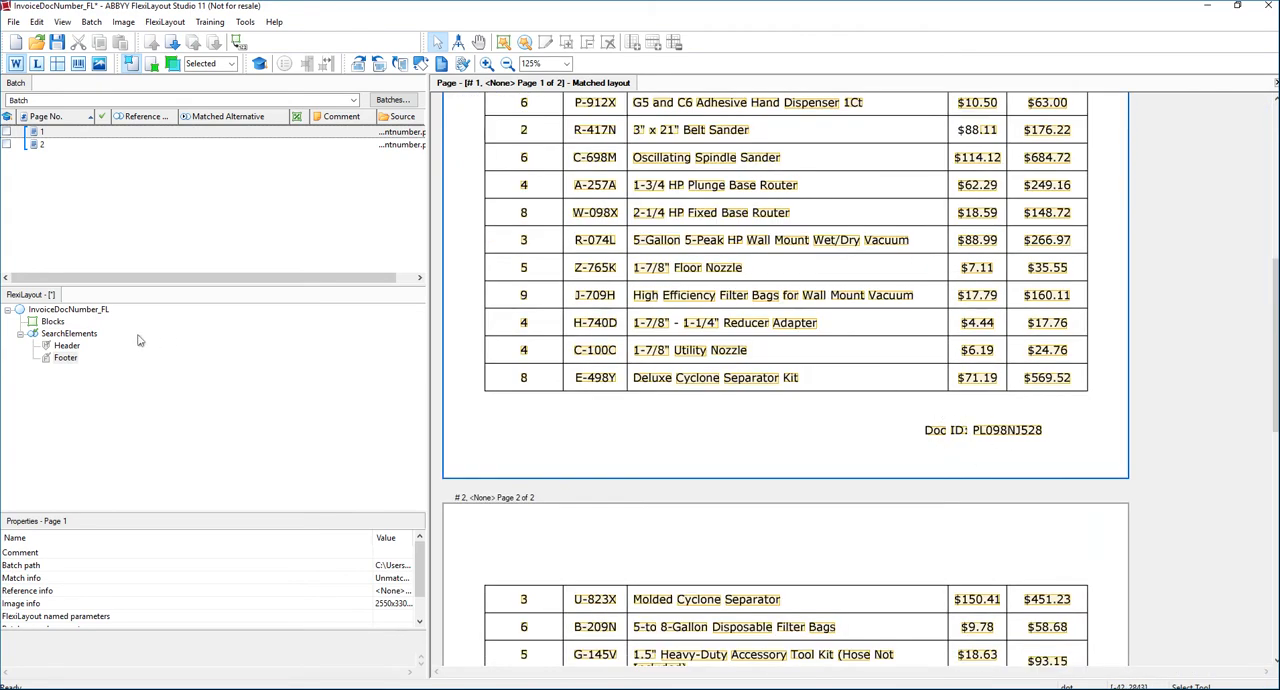
# Add a labeled field #DocID searching for label 'Doc ID:' and match it on page 1
pyautogui.rightClick(70, 332)
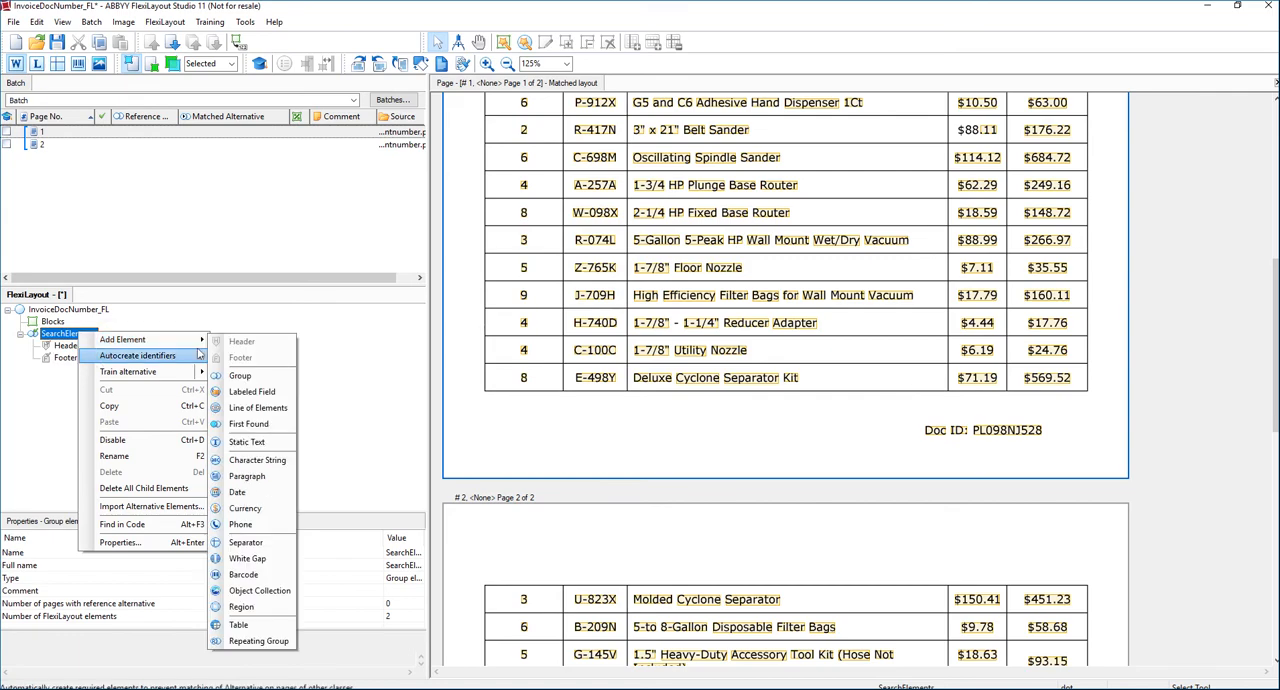
pyautogui.click(252, 392)
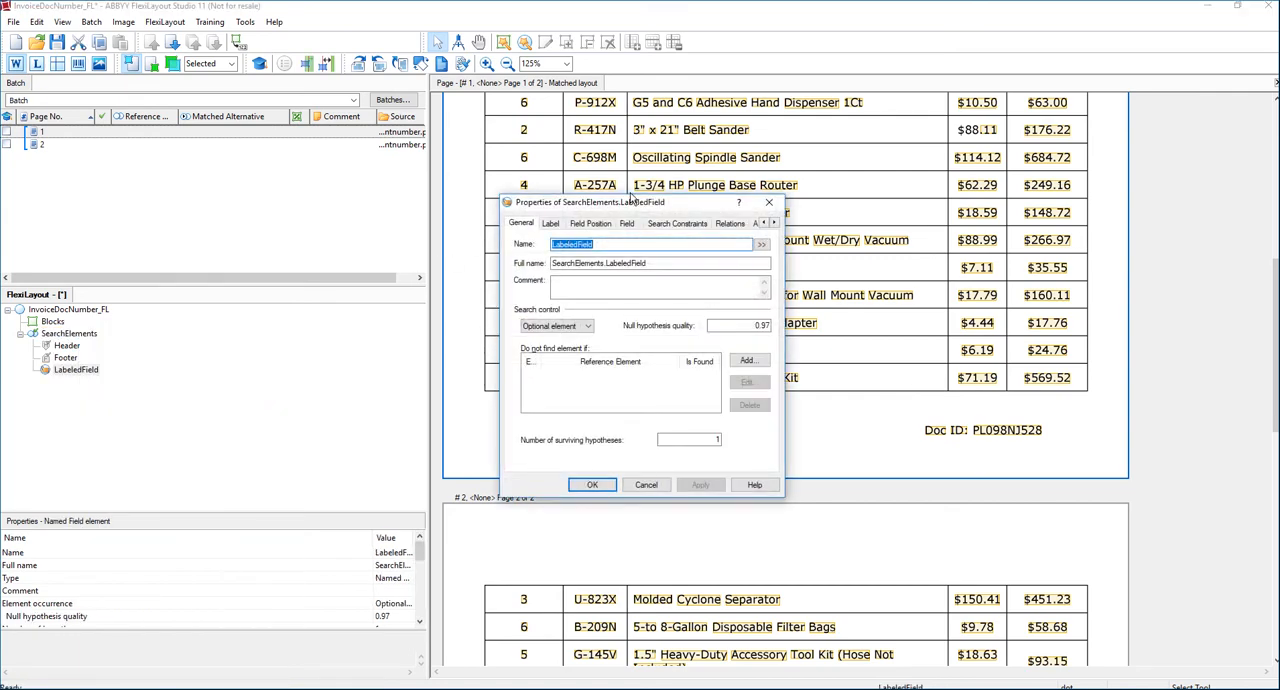
pyautogui.write('#Doc')
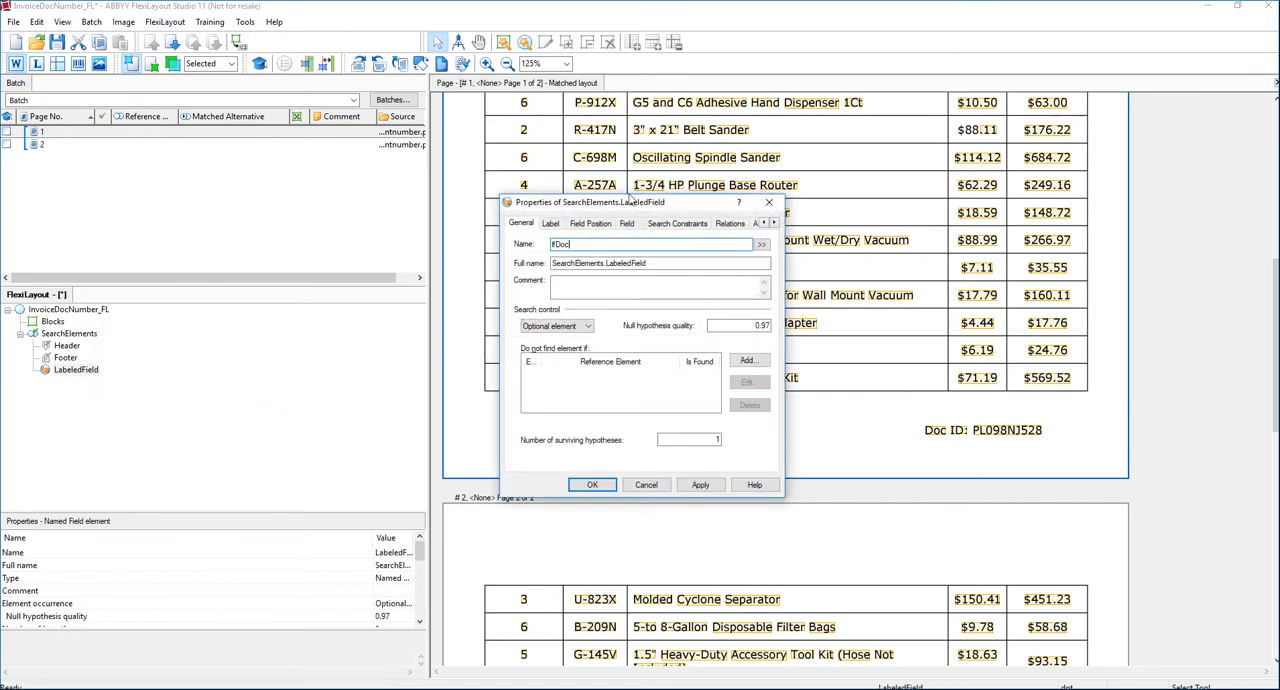
pyautogui.click(550, 224)
pyautogui.write('Doc ')
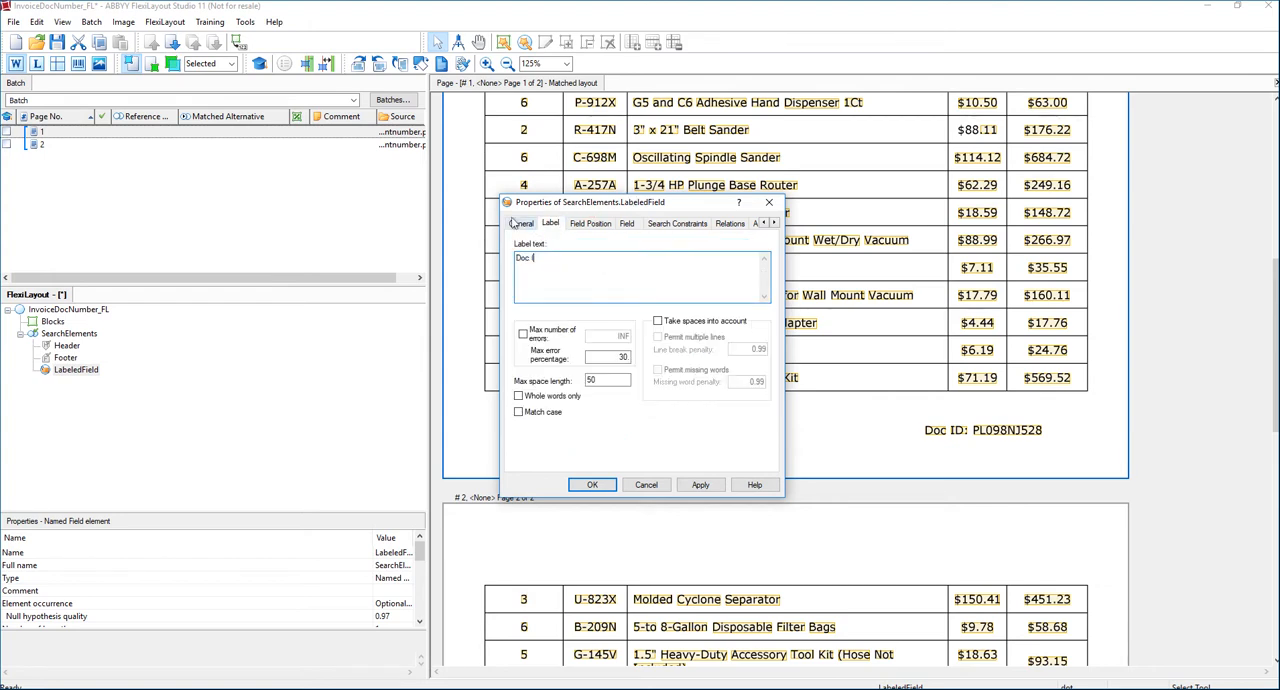
pyautogui.write('ID:')
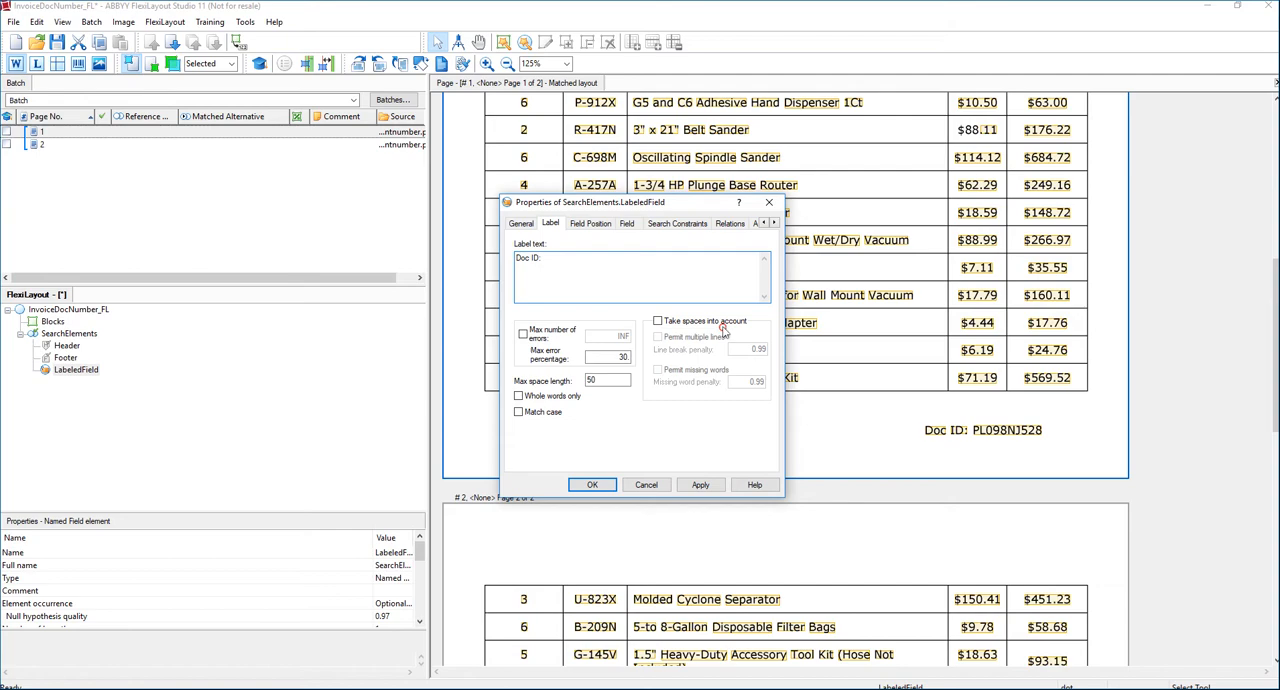
pyautogui.click(592, 484)
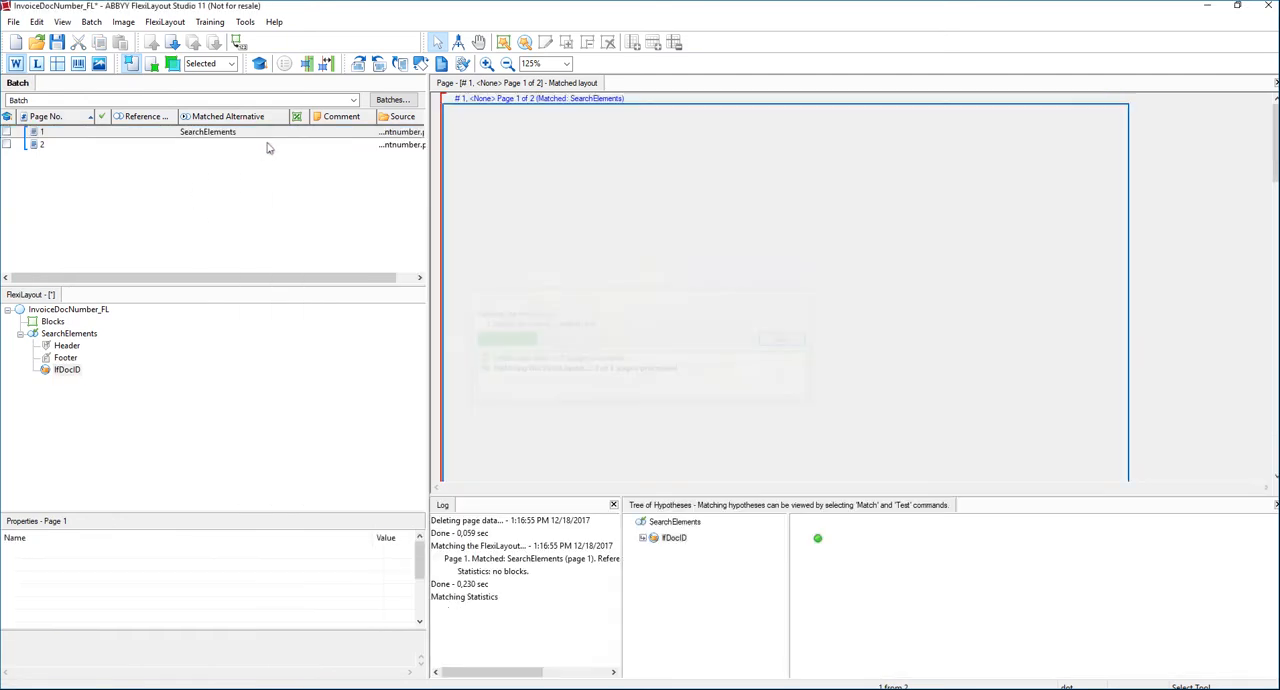
pyautogui.click(816, 538)
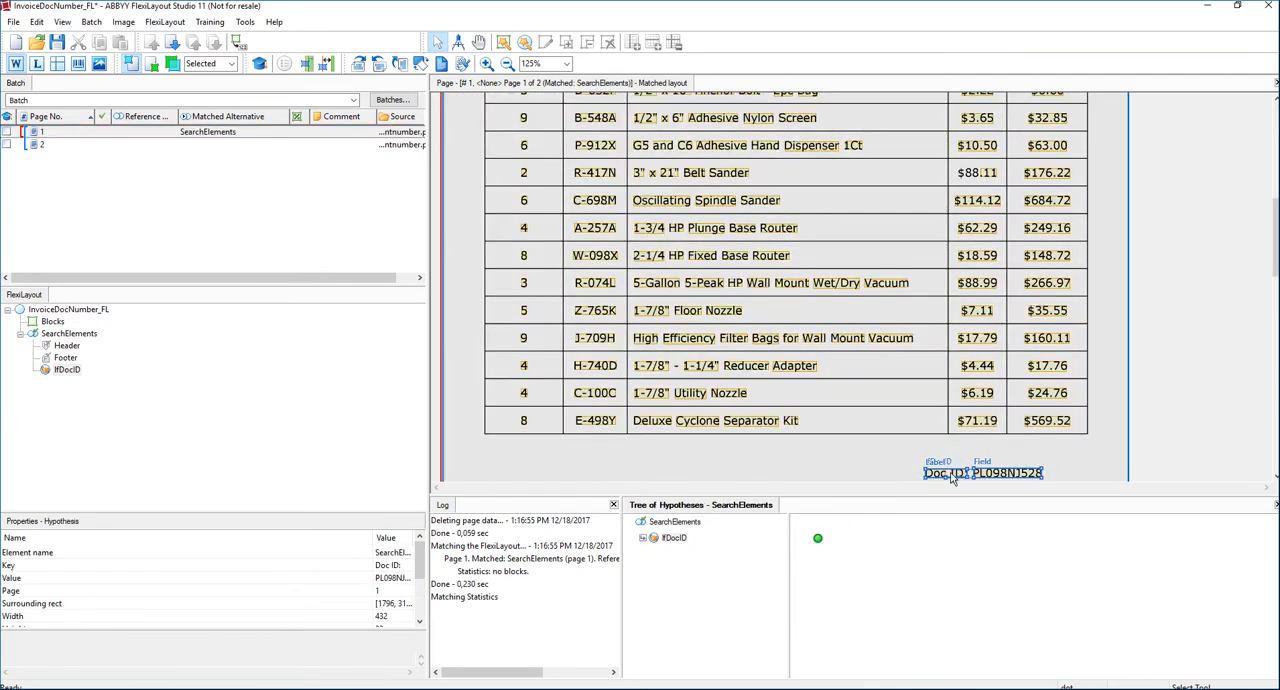
pyautogui.moveTo(100, 362)
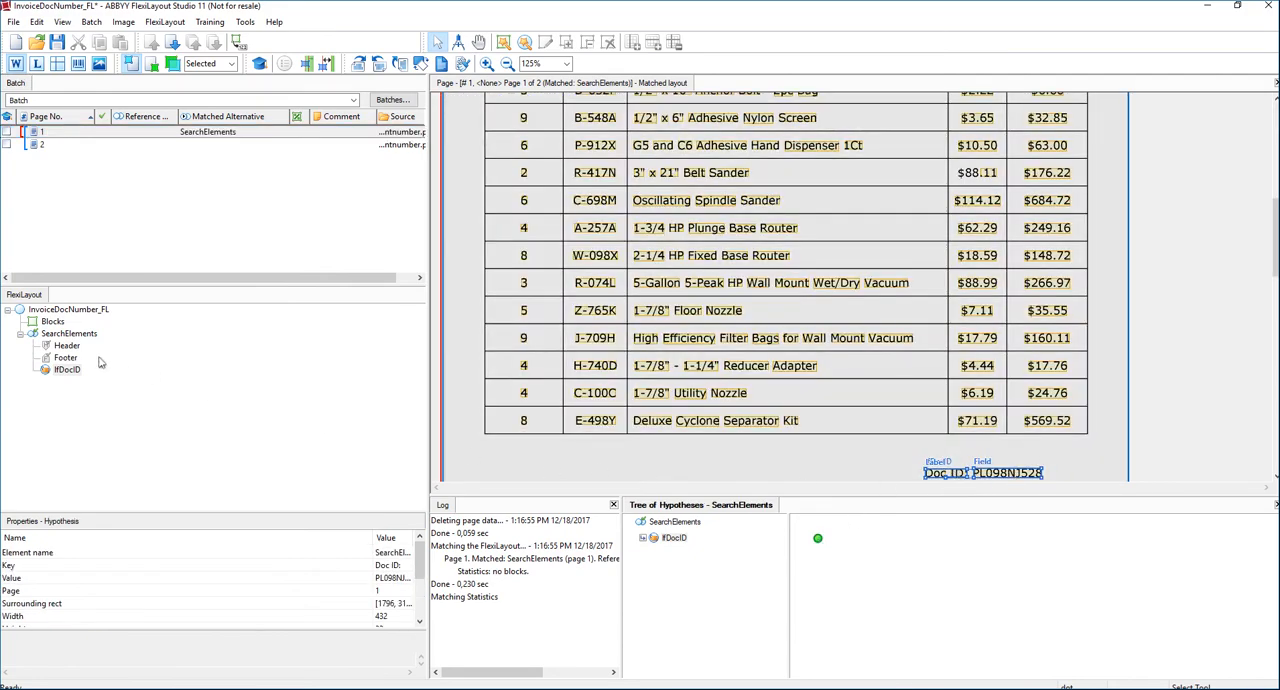
# Add a text block DocID sourced from SearchElements.#DocID.Field
pyautogui.rightClick(52, 320)
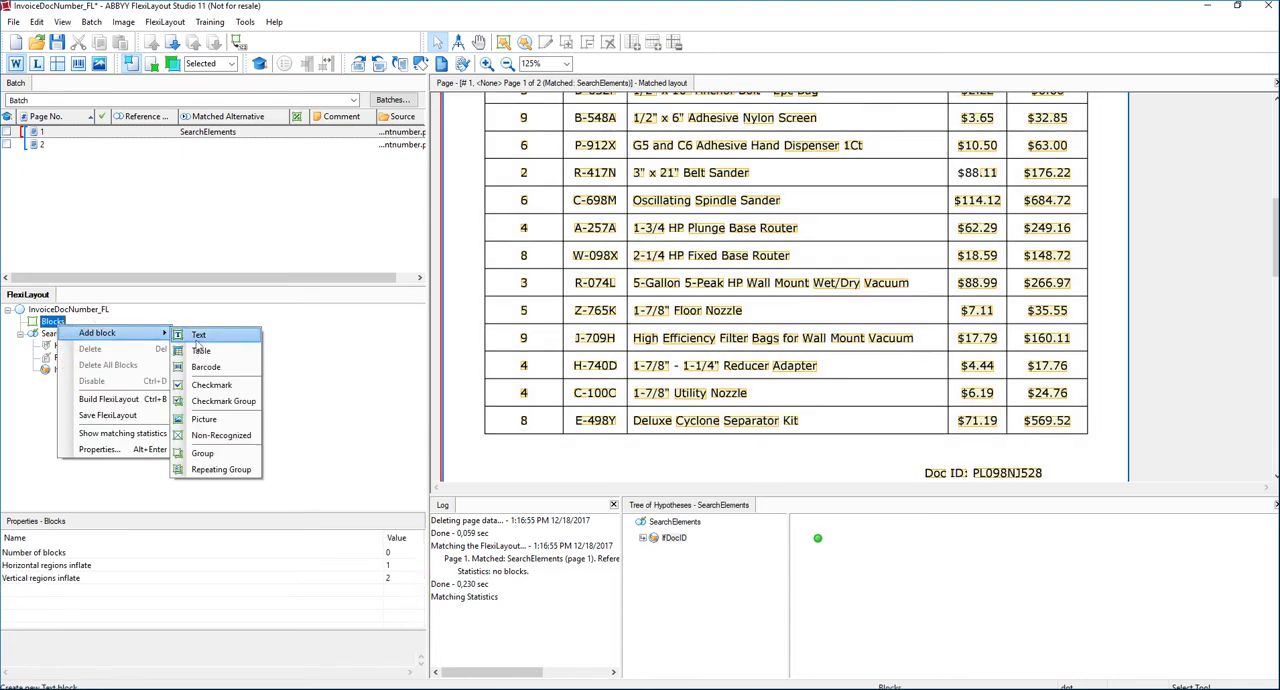
pyautogui.click(200, 334)
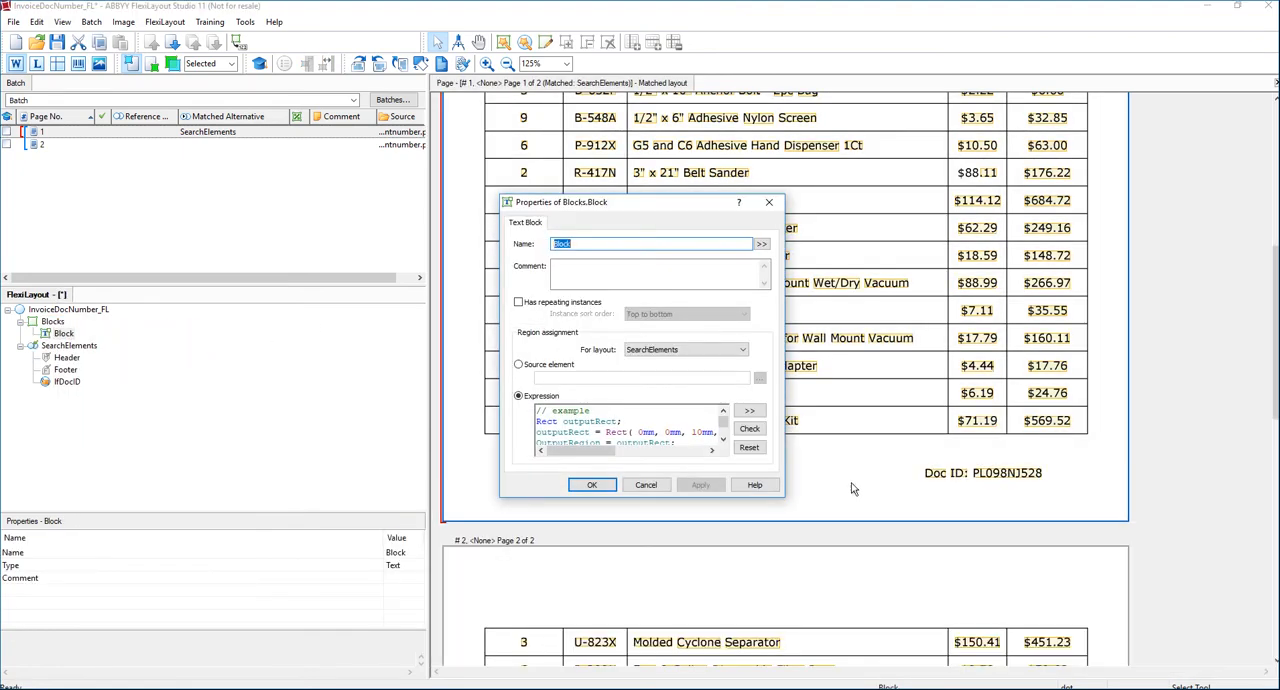
pyautogui.write('DOc')
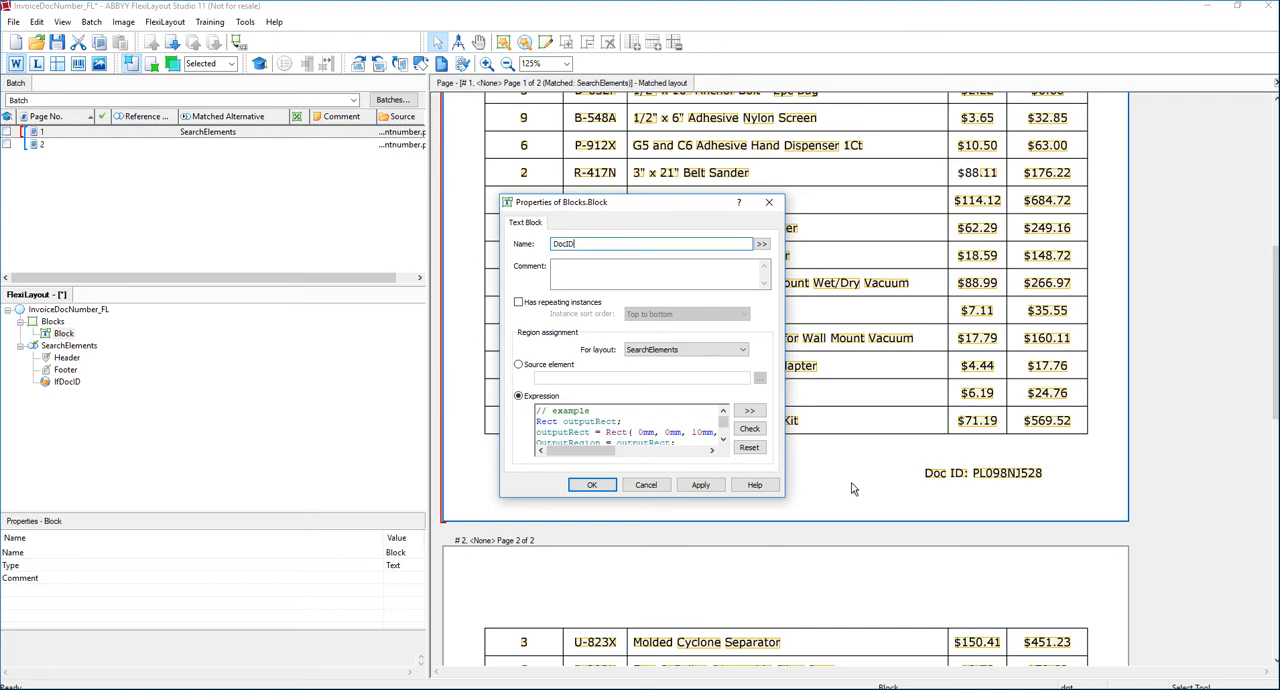
pyautogui.click(520, 364)
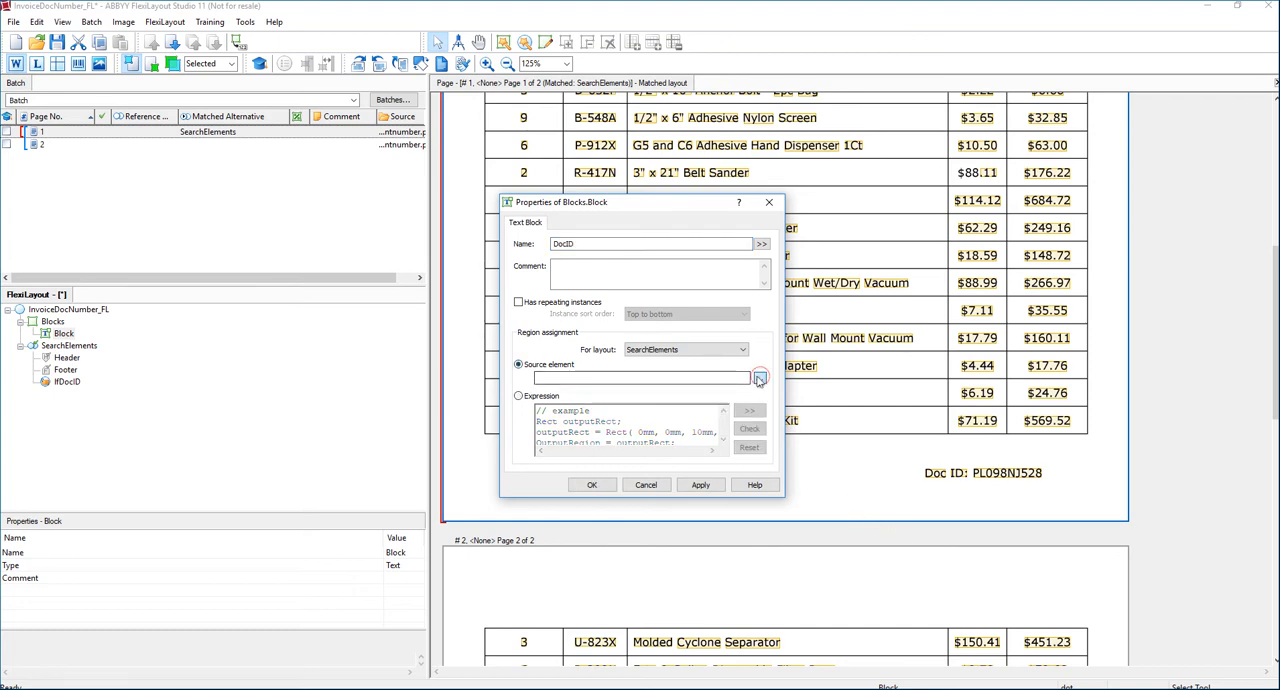
pyautogui.click(760, 376)
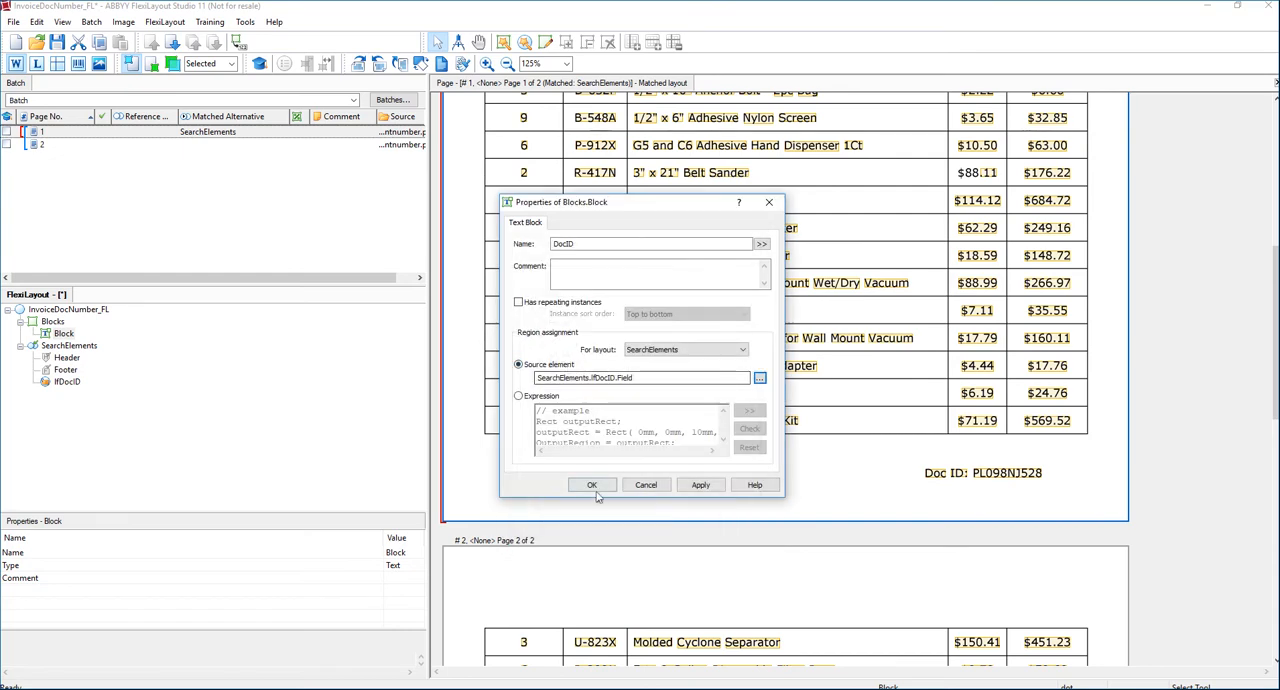
pyautogui.click(592, 484)
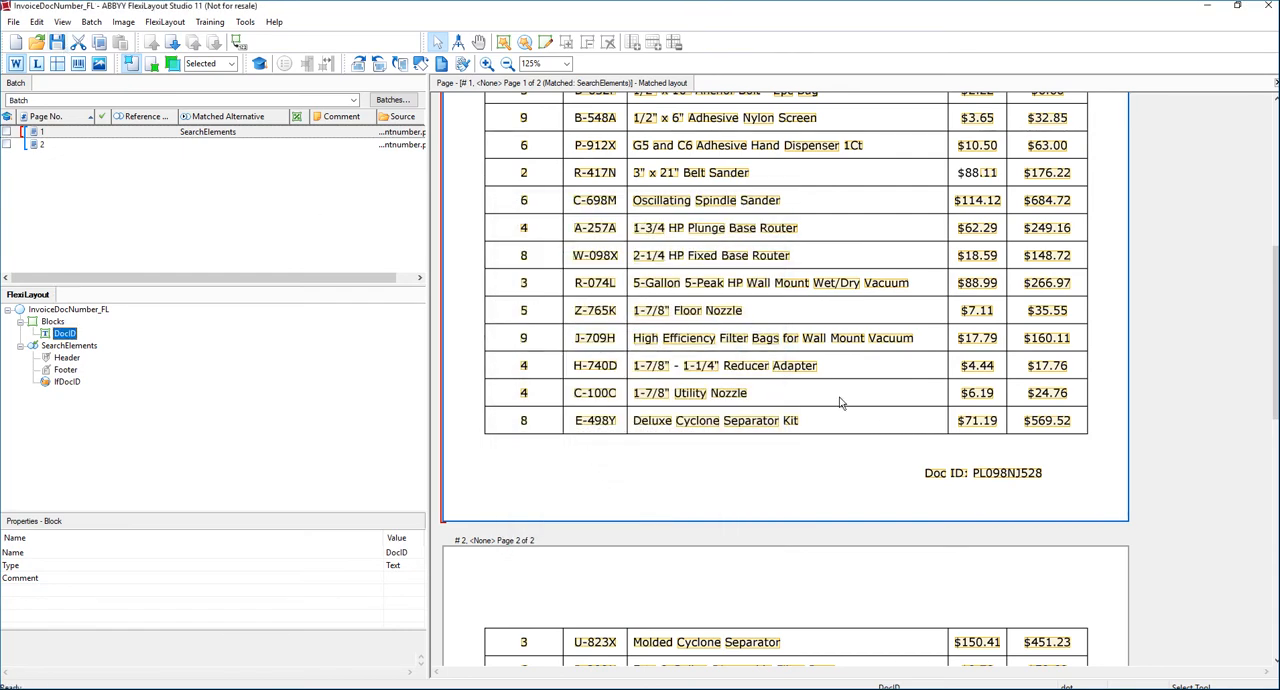
pyautogui.moveTo(910, 444)
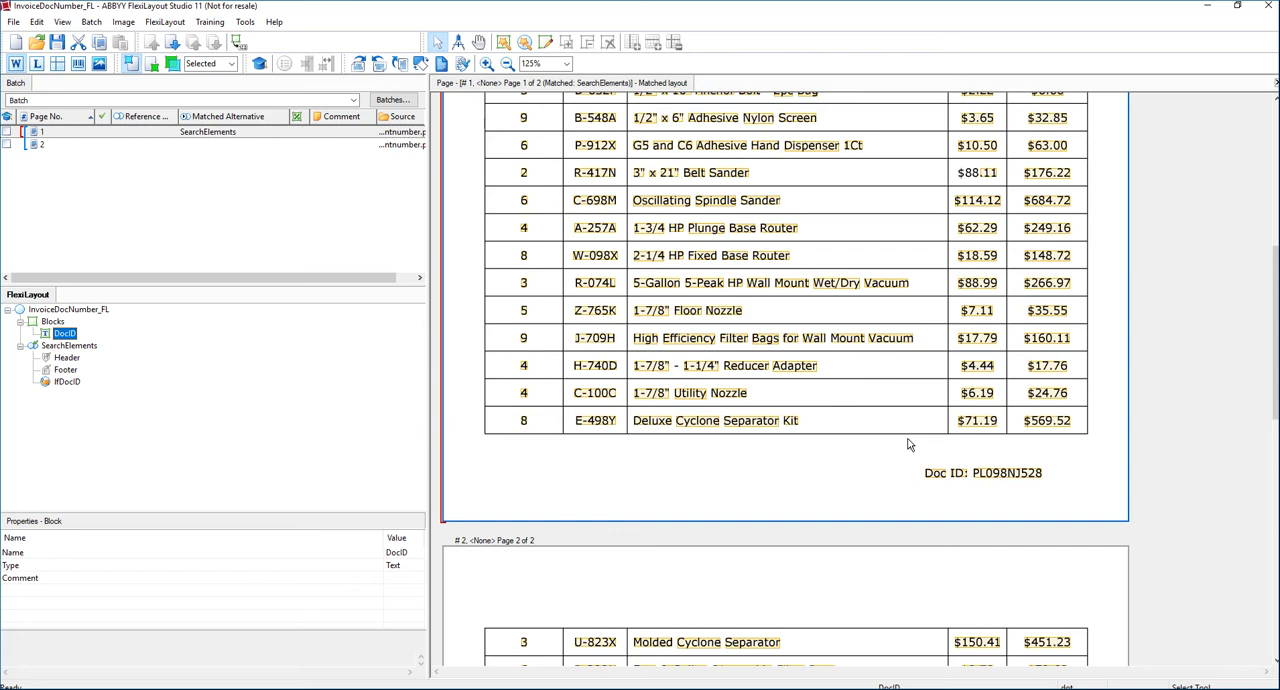
pyautogui.moveTo(56, 42)
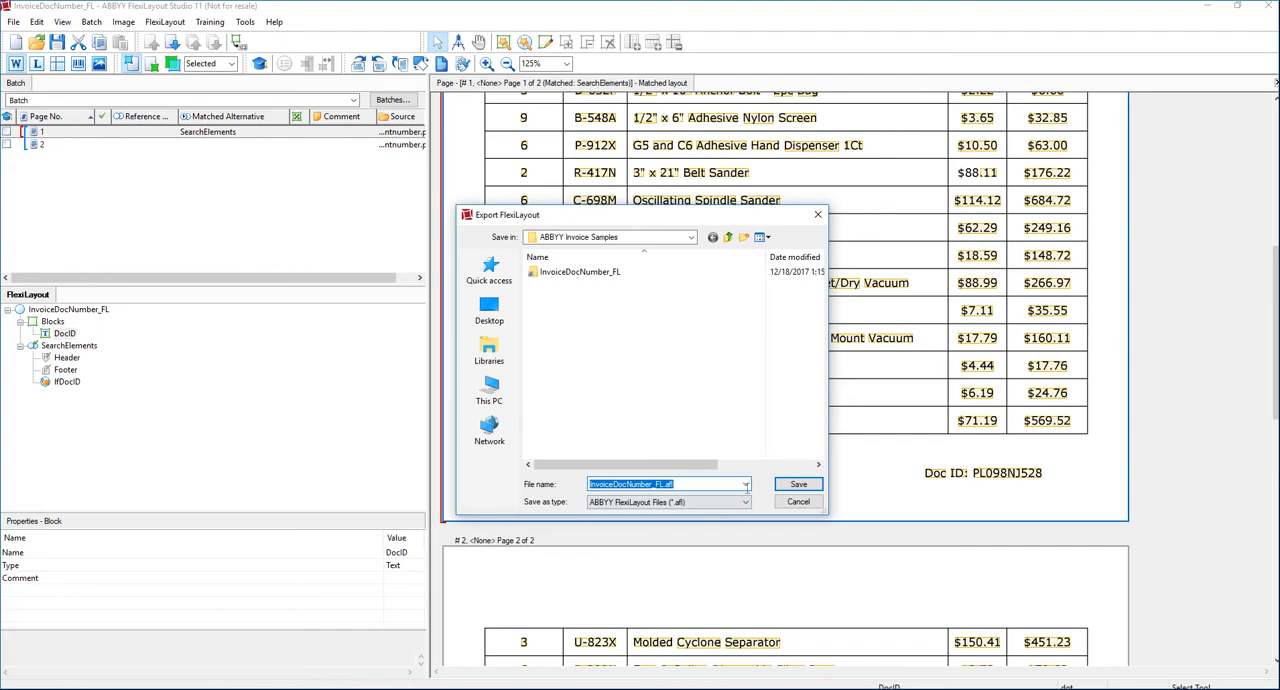
# Save the exported FlexiLayout as InvoiceDocNumber_FL in ABBYY Invoice Samples
pyautogui.click(796, 484)
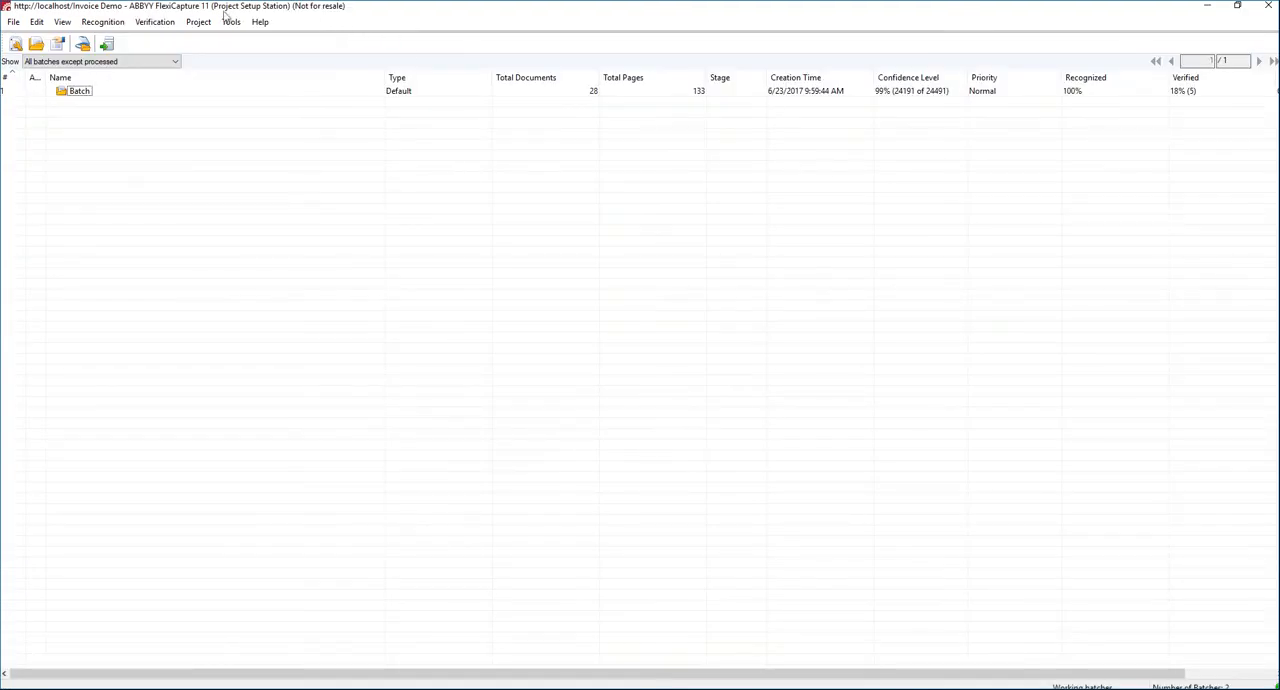
# Duplicate the Invoice Momentum document definition into an editable copy
pyautogui.click(198, 20)
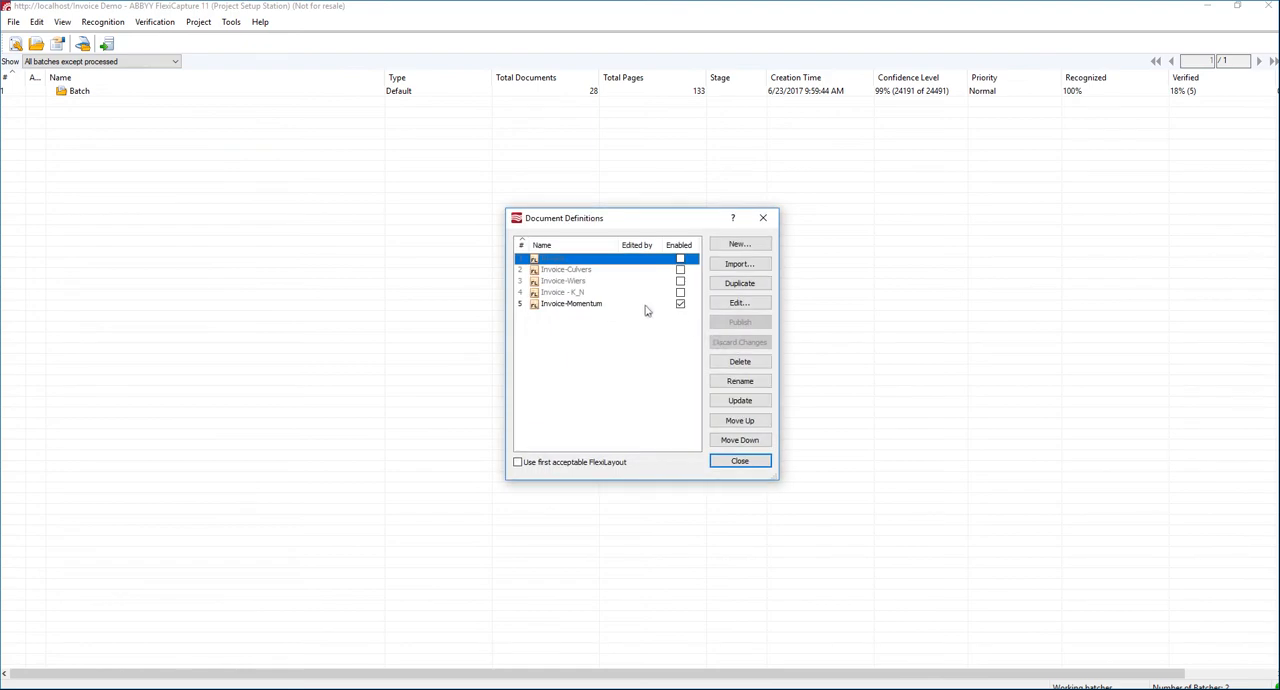
pyautogui.click(572, 304)
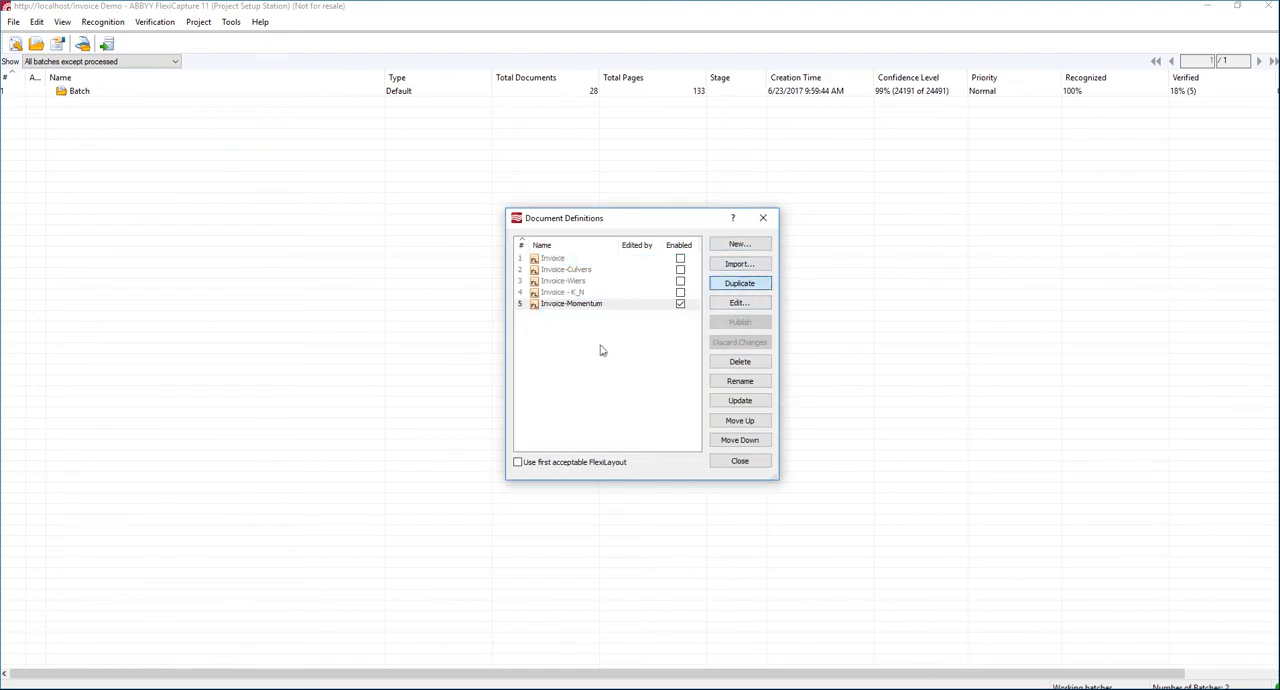
pyautogui.moveTo(602, 336)
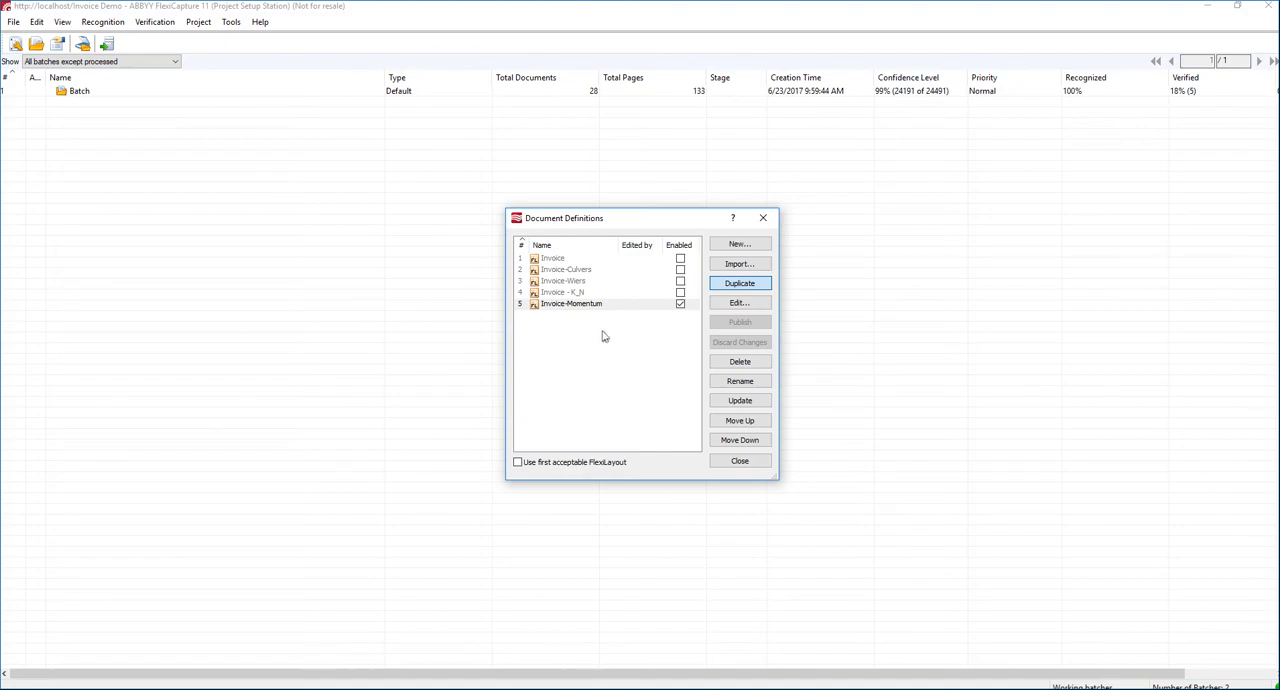
pyautogui.click(740, 284)
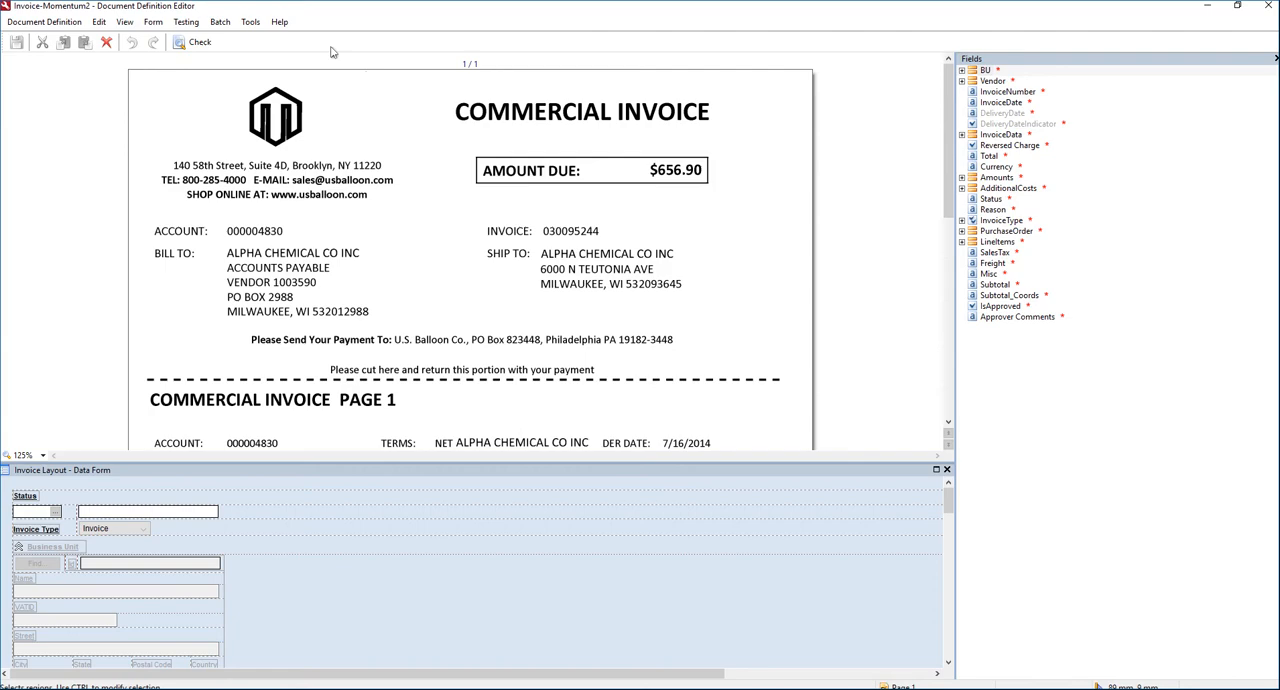
# Load the exported FlexiLayout into the definition's FlexiLayout settings, keeping existing custom fields
pyautogui.click(44, 20)
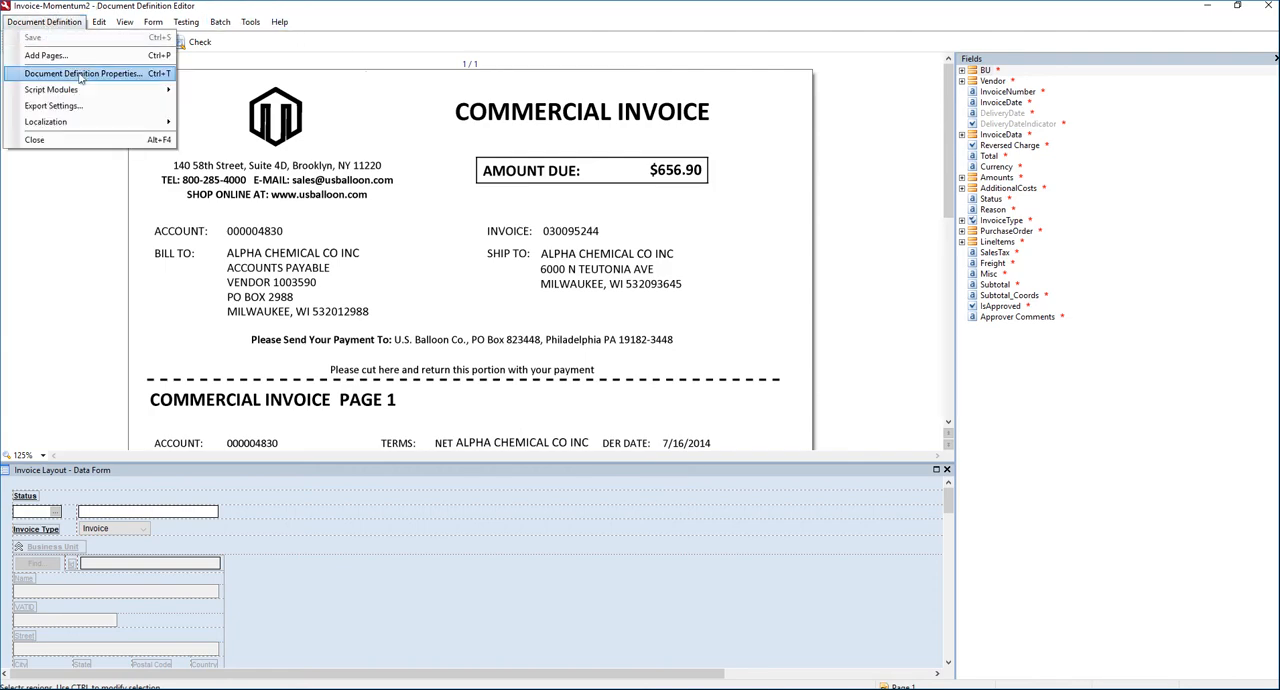
pyautogui.click(82, 72)
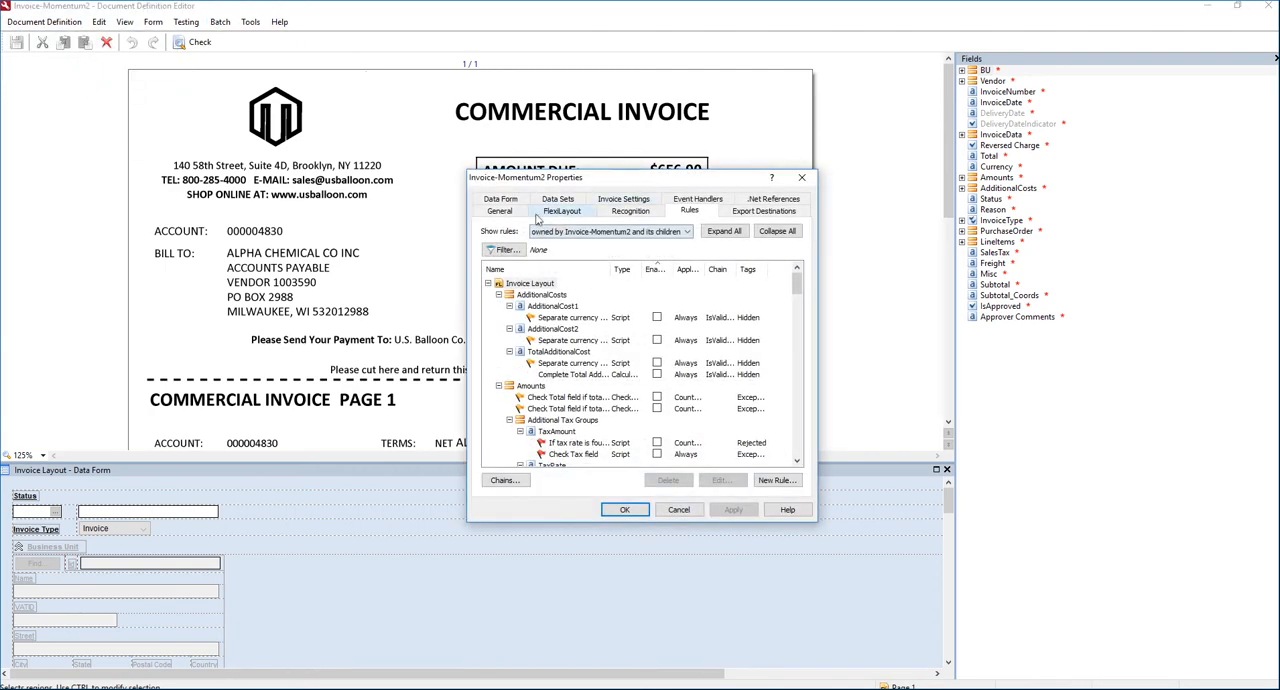
pyautogui.click(562, 210)
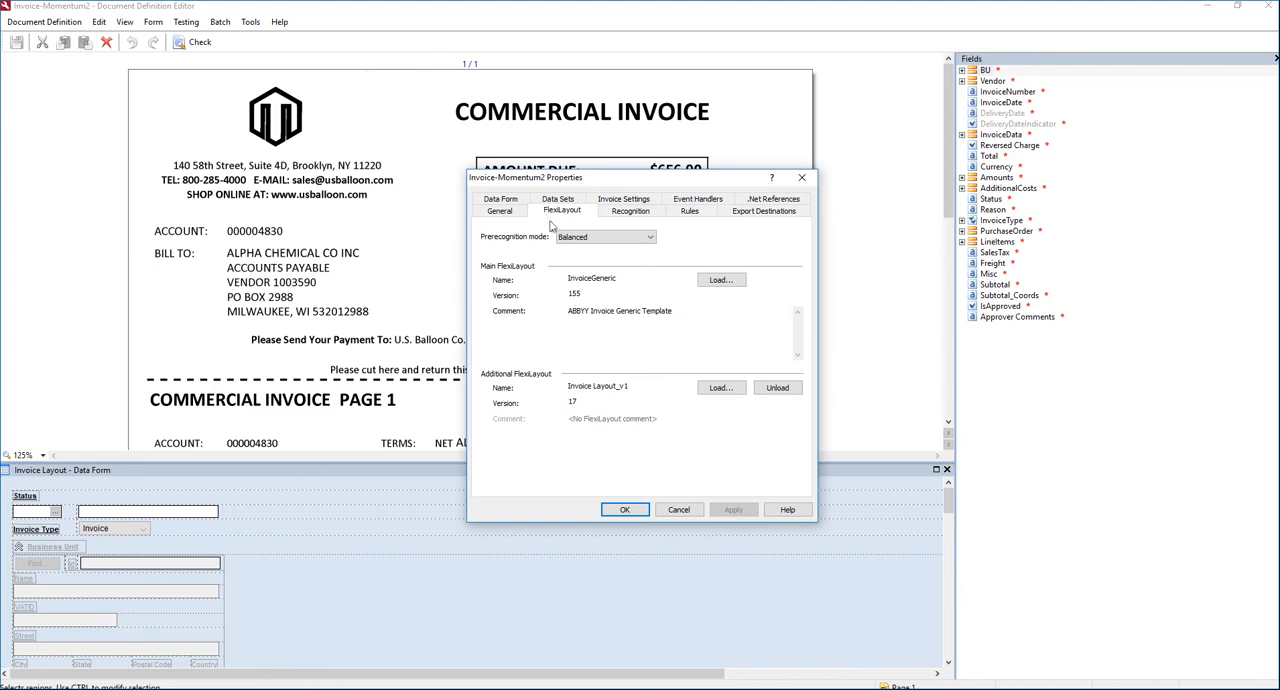
pyautogui.click(720, 388)
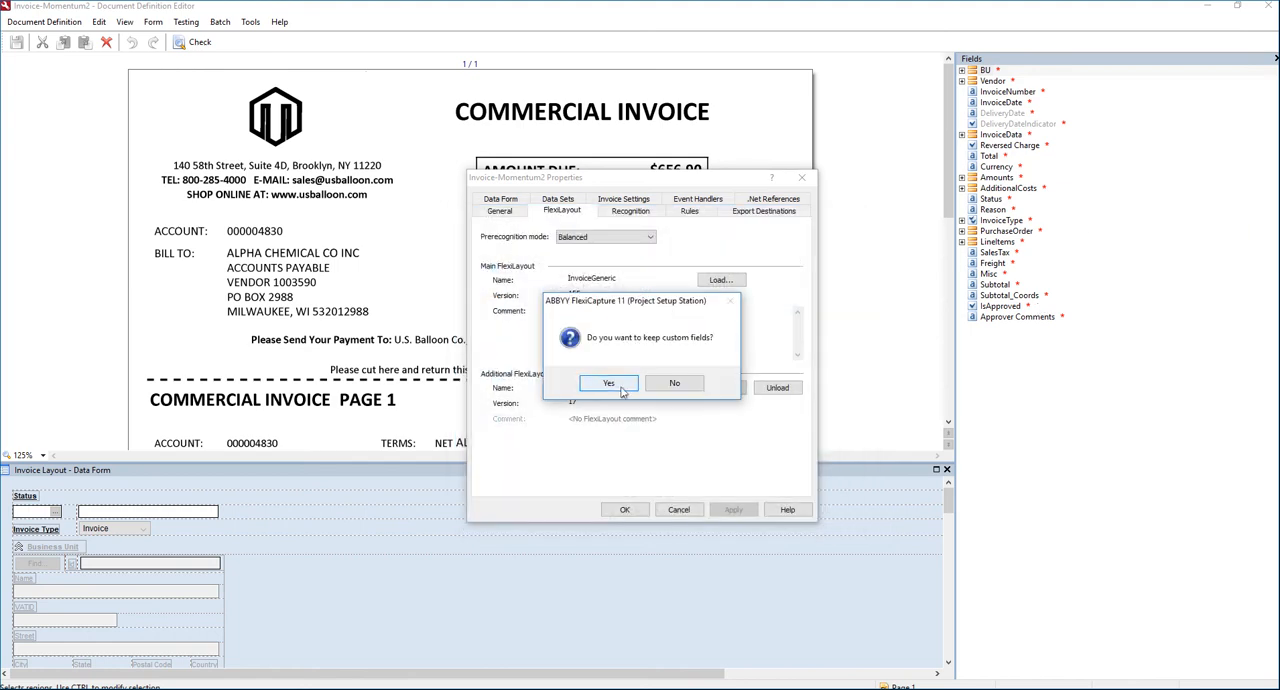
pyautogui.click(608, 384)
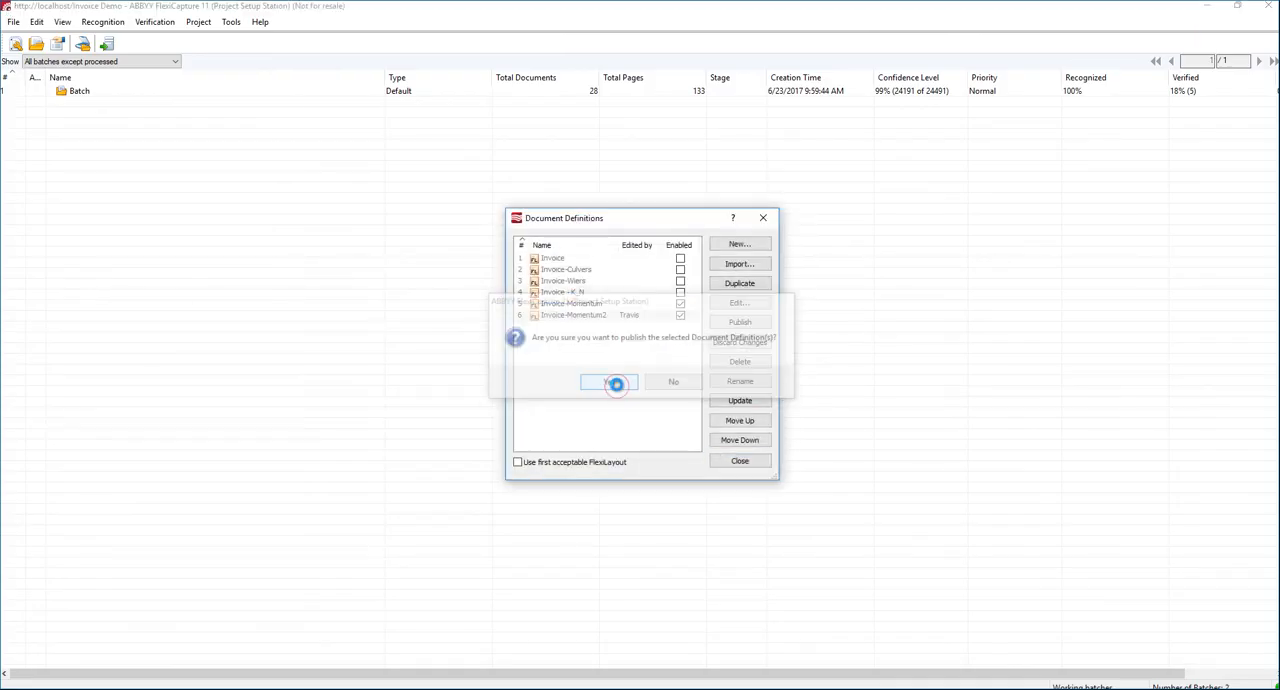
# Confirm publishing Invoice Momentum2 and close the document definitions list
pyautogui.click(616, 384)
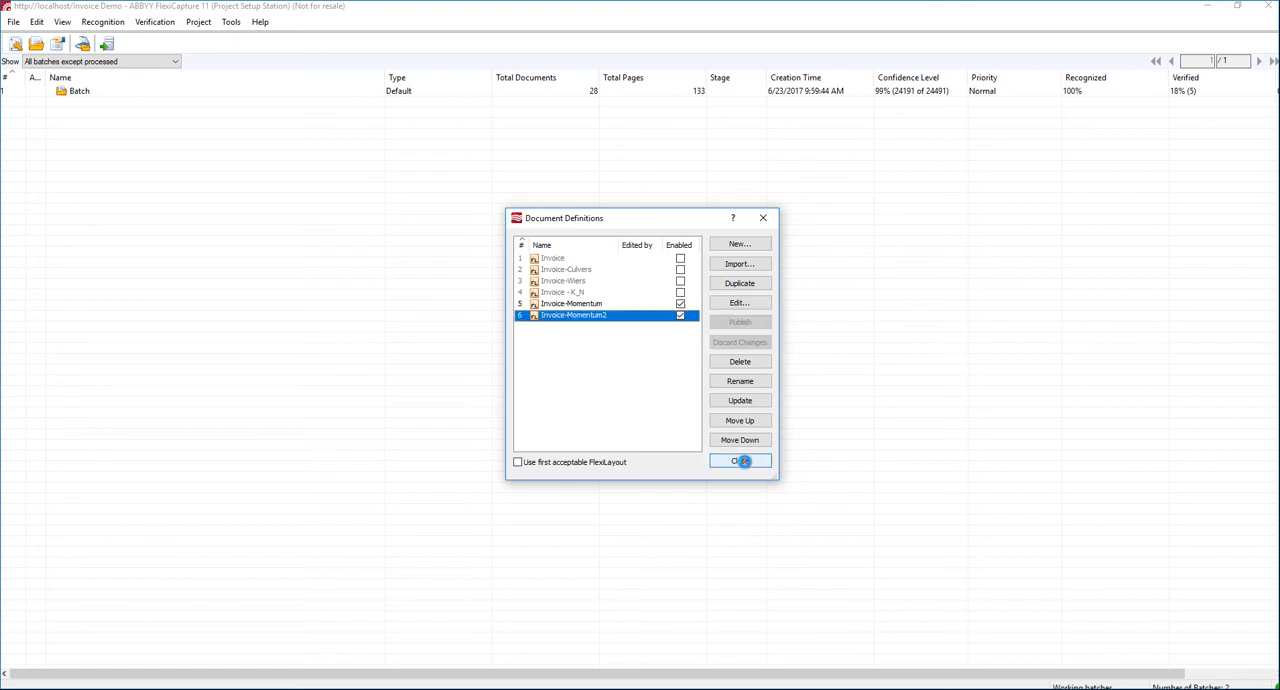
pyautogui.click(740, 460)
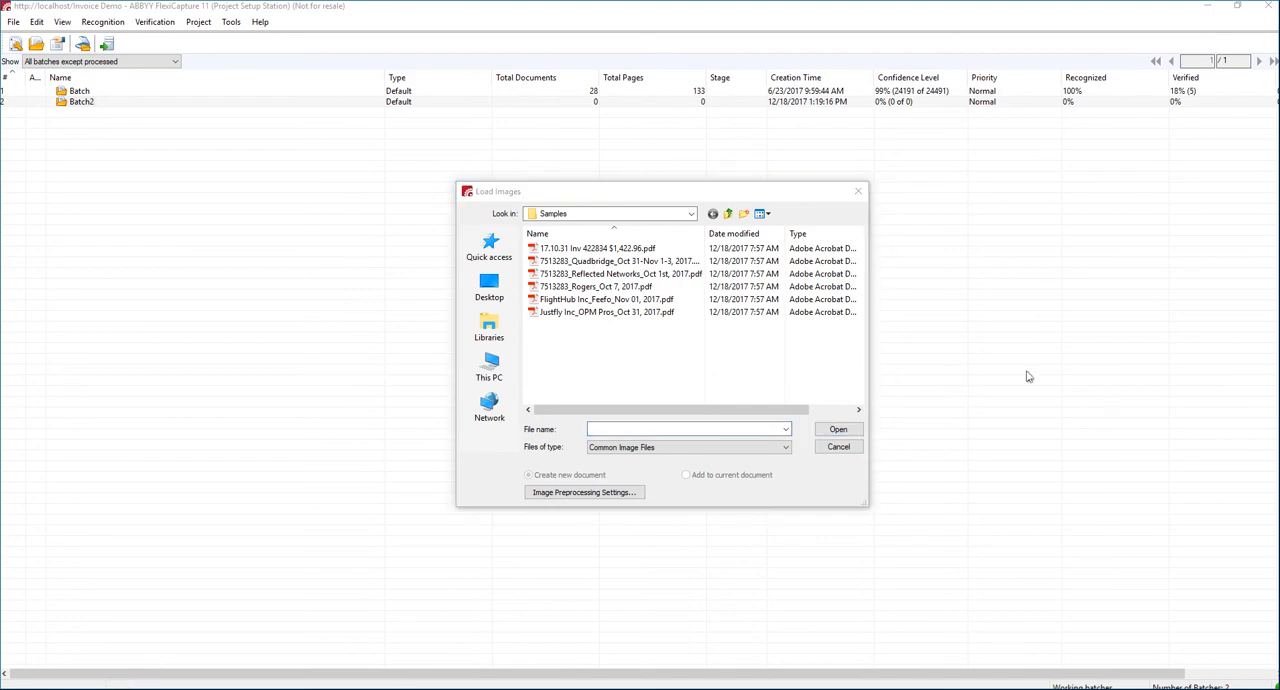
pyautogui.moveTo(1008, 366)
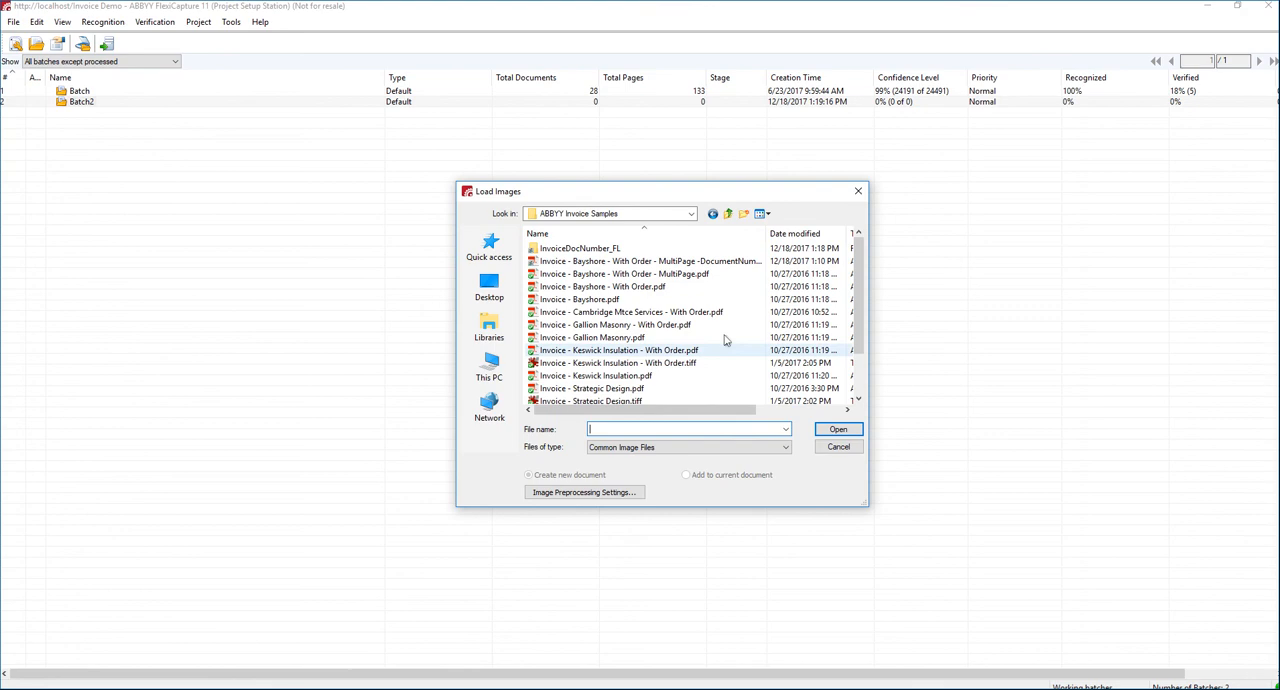
# Load the selected test invoice from ABBYY Invoice Samples into Batch2
pyautogui.click(836, 428)
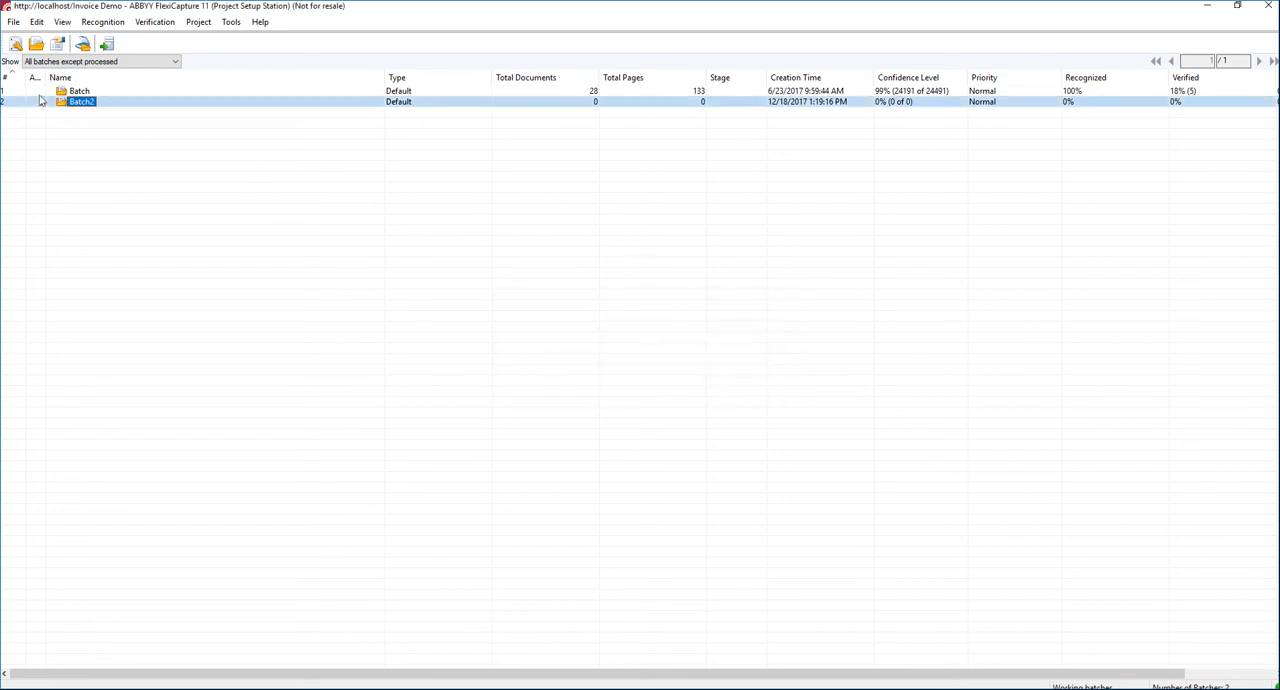
# View the recognized Invoice Momentum2 document in Batch2 with DocID PL098NJ528 extracted
pyautogui.doubleClick(80, 100)
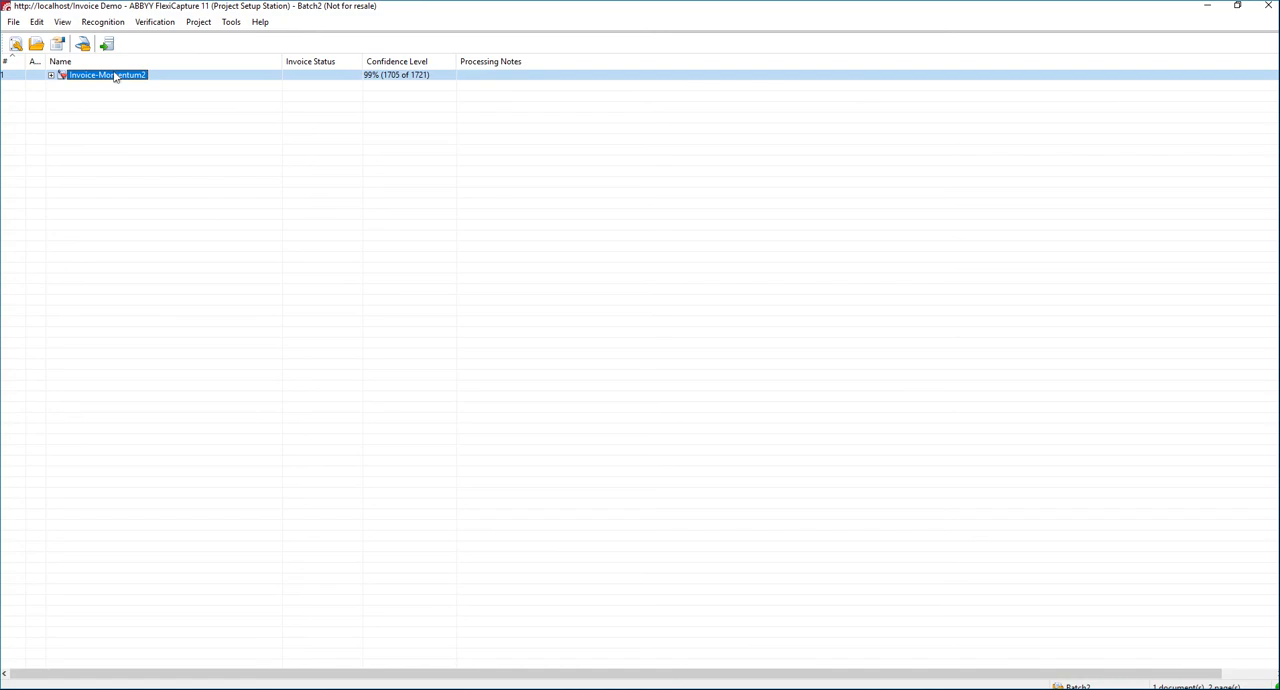
pyautogui.doubleClick(108, 74)
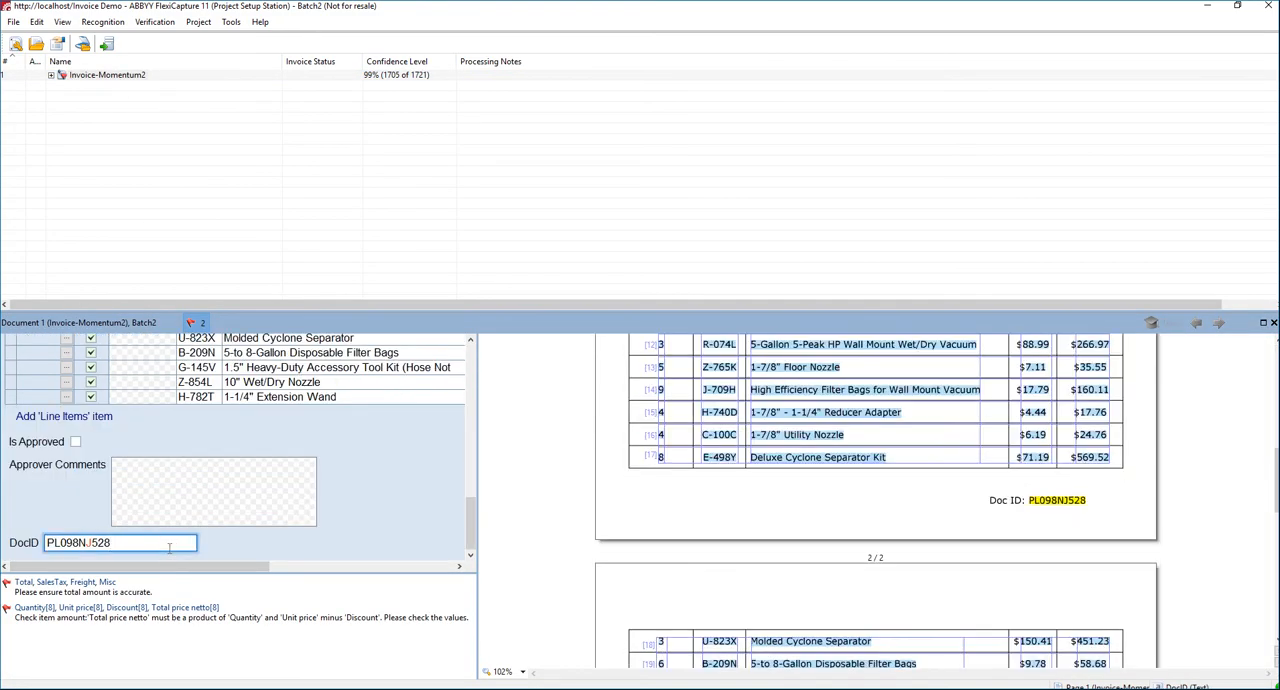
pyautogui.moveTo(492, 516)
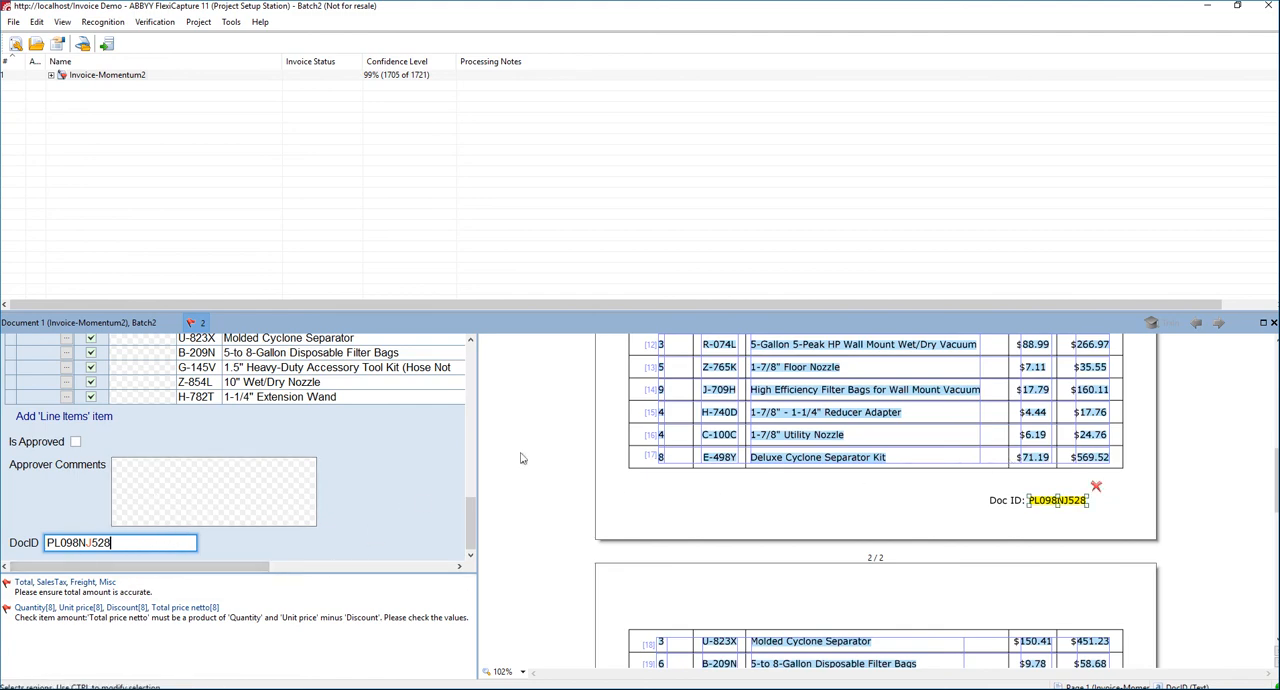
pyautogui.moveTo(718, 478)
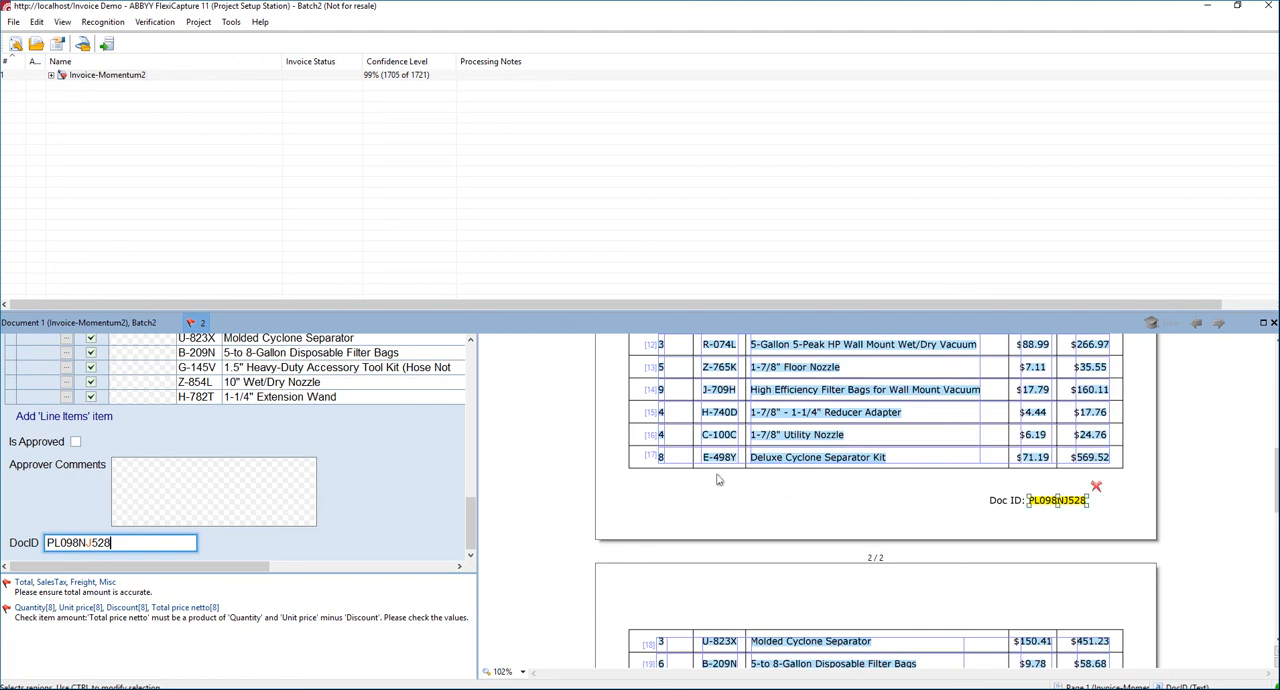